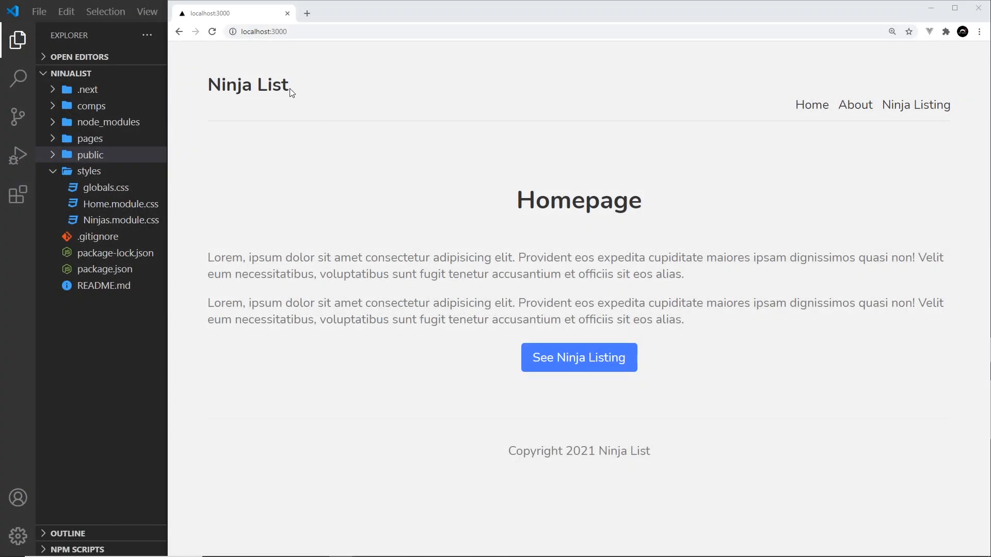
# - Reveal the public folder with vercel.svg and the newly added logo.png for preview
pyautogui.doubleClick(248, 84)
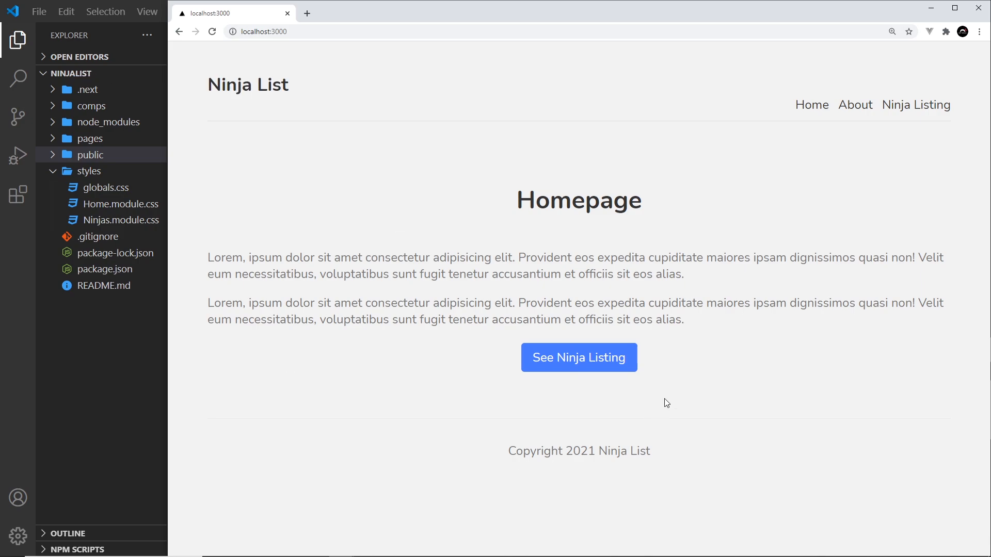
pyautogui.moveTo(657, 379)
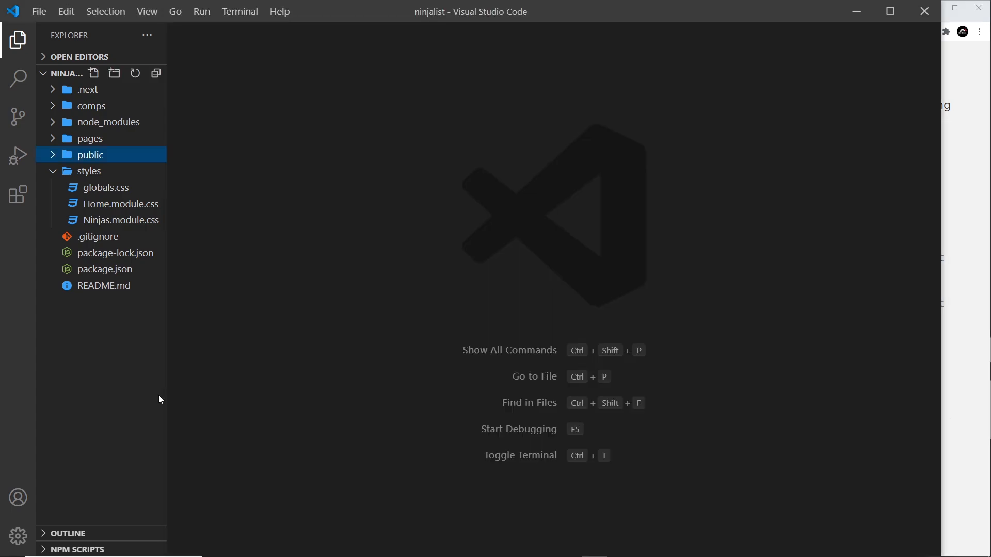
pyautogui.click(91, 154)
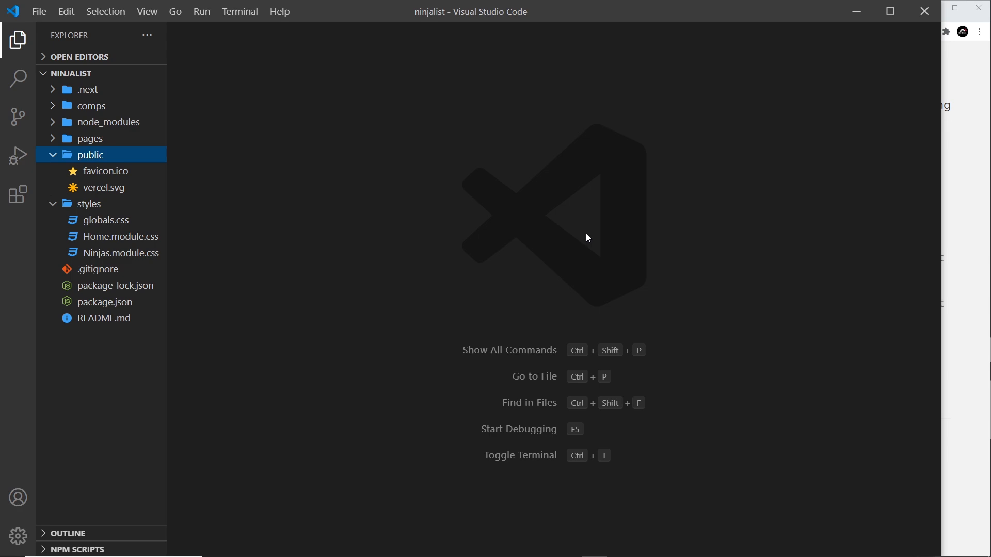
pyautogui.doubleClick(104, 188)
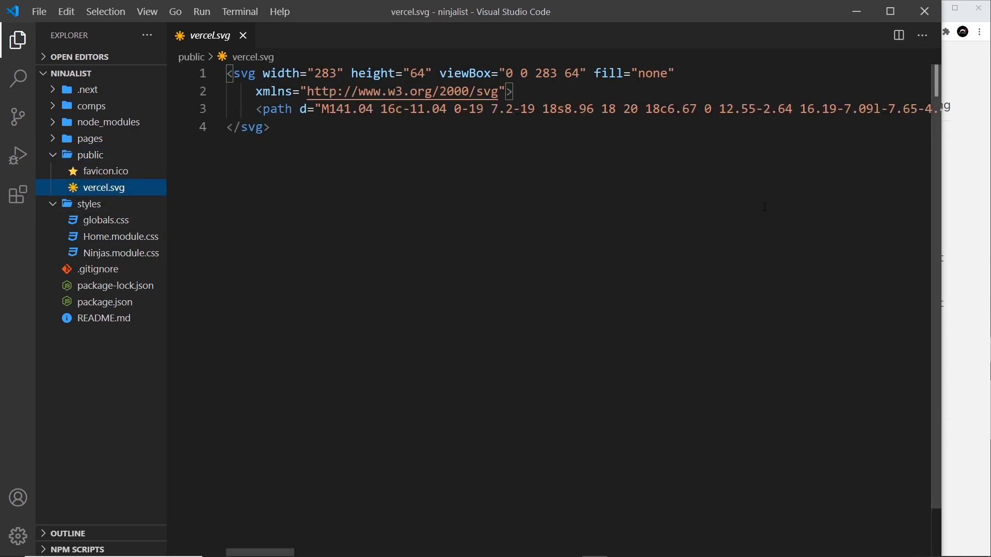
pyautogui.click(243, 35)
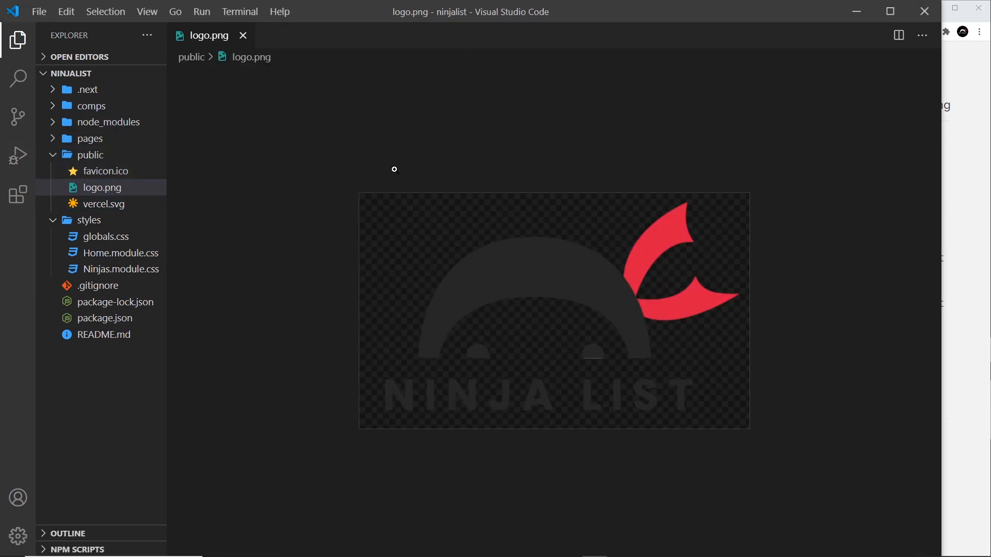
pyautogui.moveTo(409, 114)
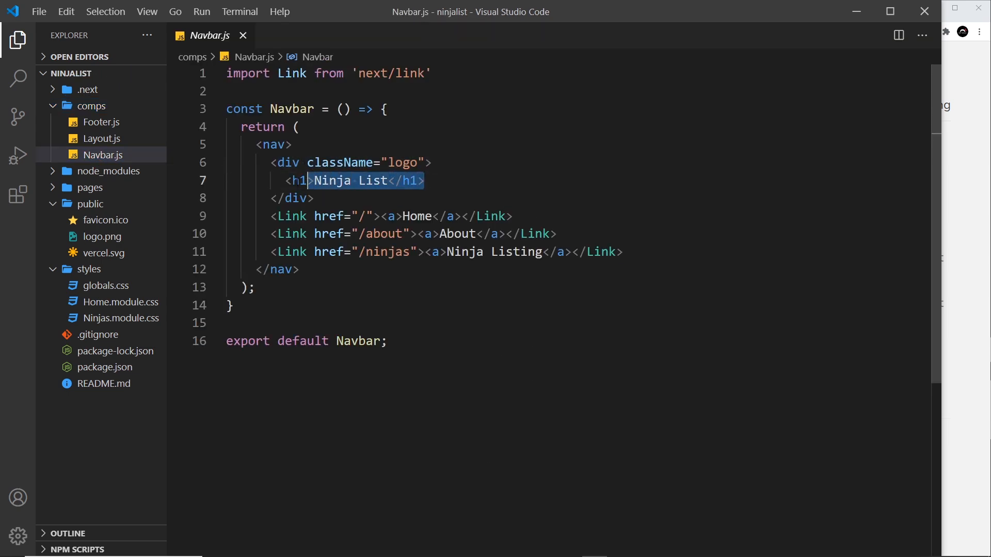
# - Replace the Ninja List heading with <img src="/logo.png" /> without an alt attribute
pyautogui.write('<img src="" alt=""/>')
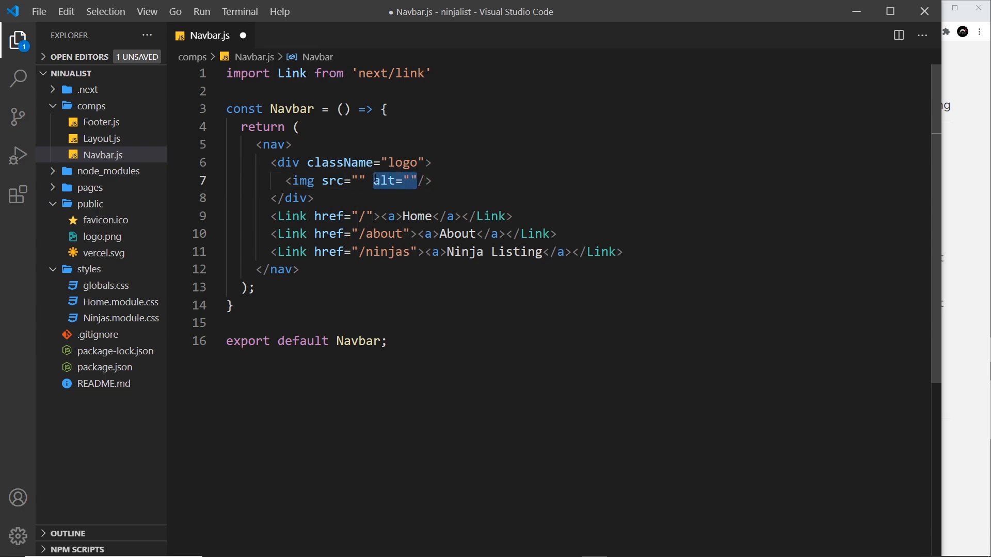
pyautogui.press('Delete')
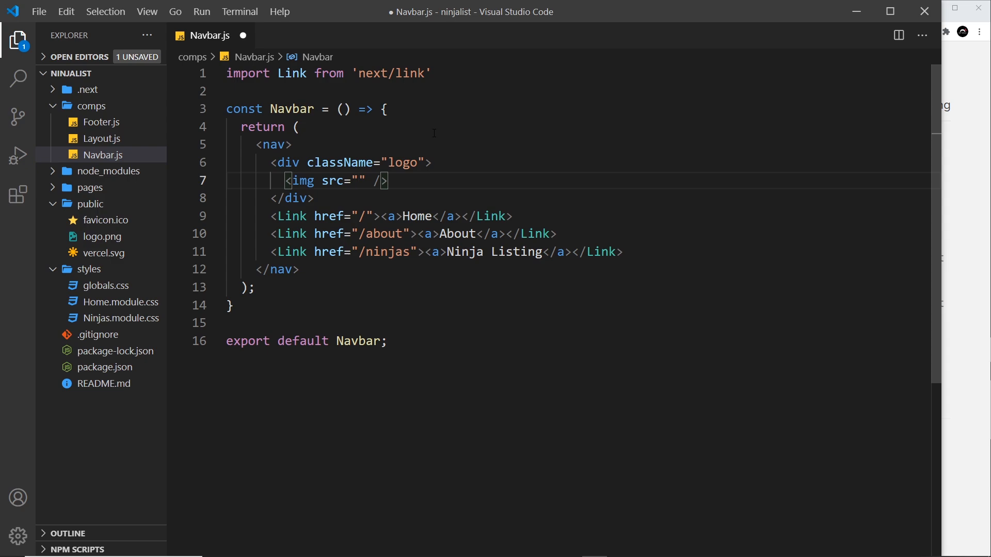
pyautogui.write('/')
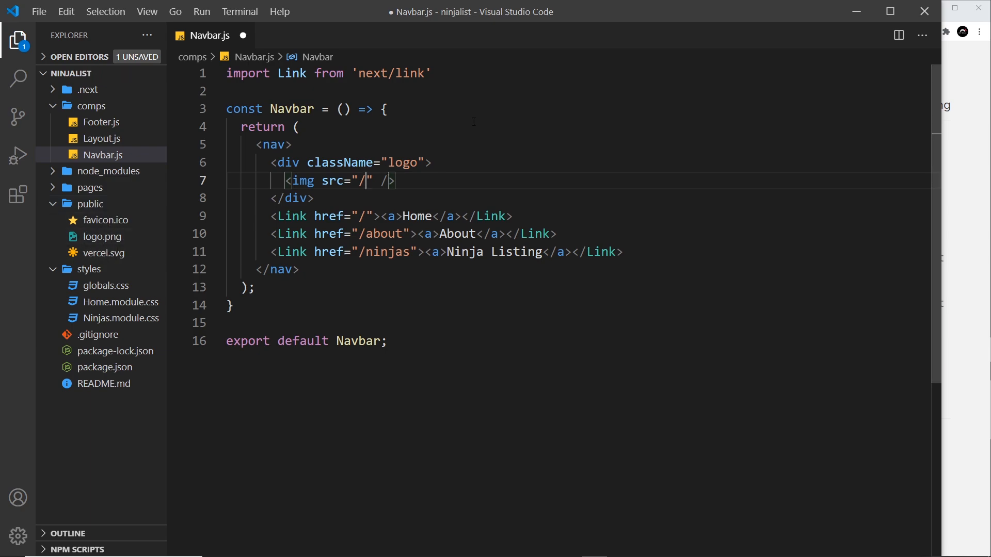
pyautogui.write('logo.')
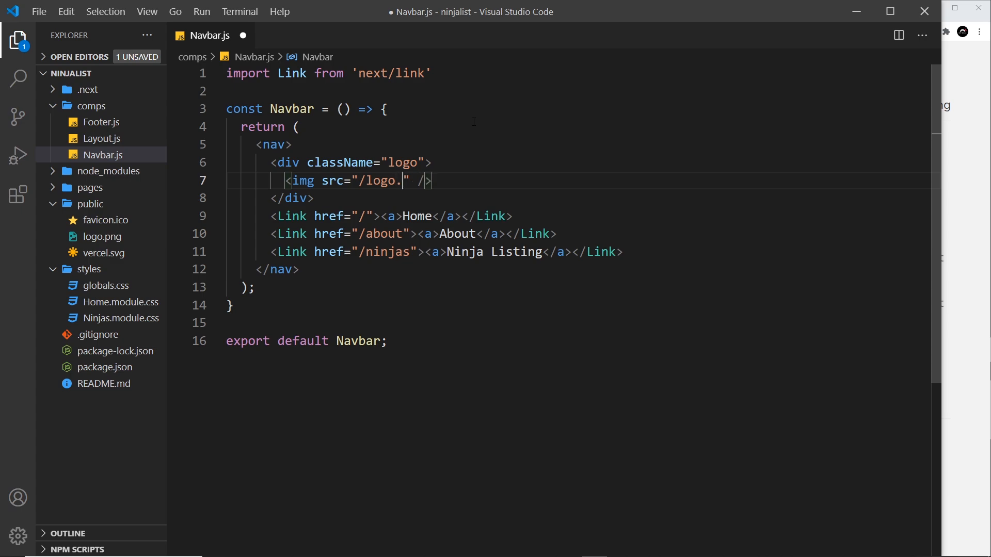
pyautogui.write('png')
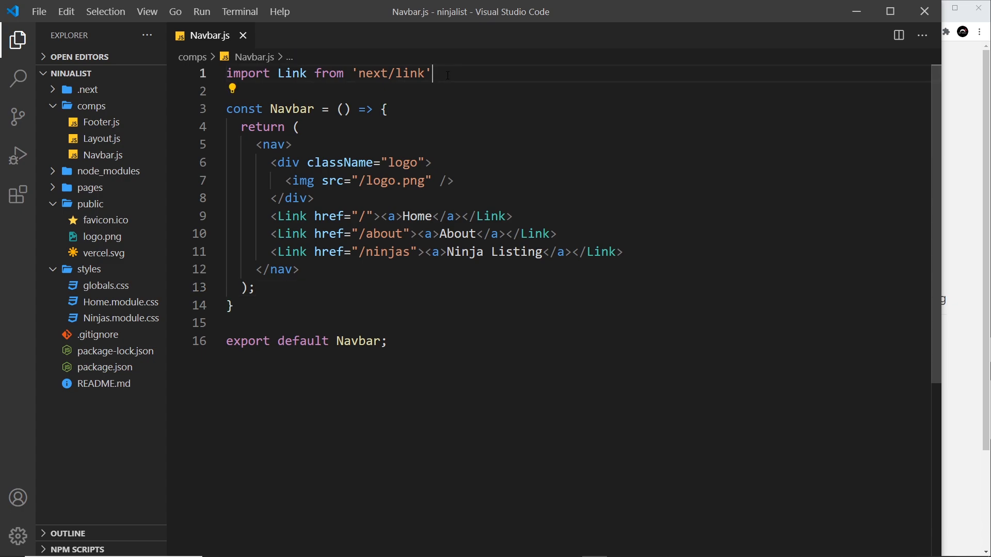
# - Import Image from 'next/image', render the logo through Image, and save Navbar.js
pyautogui.write('import')
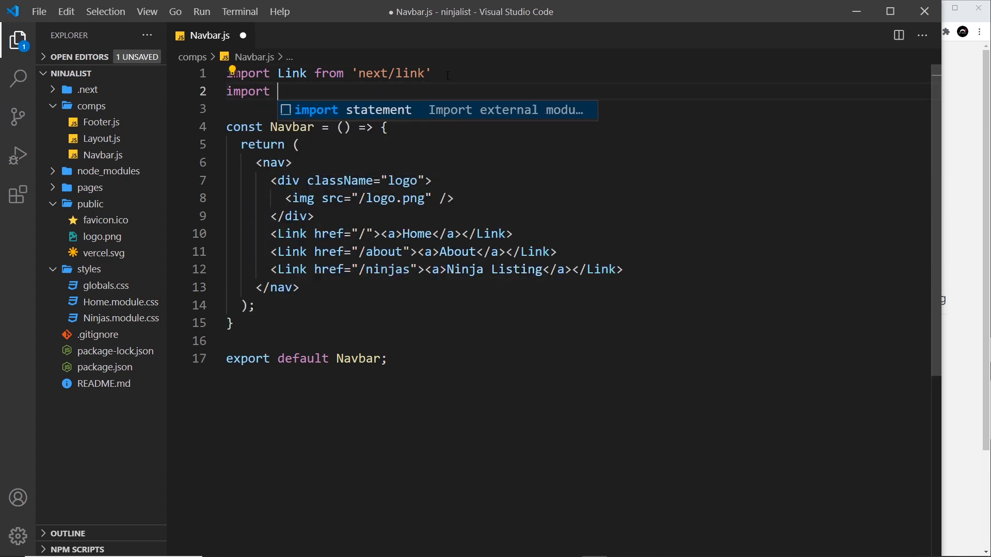
pyautogui.write('Ima')
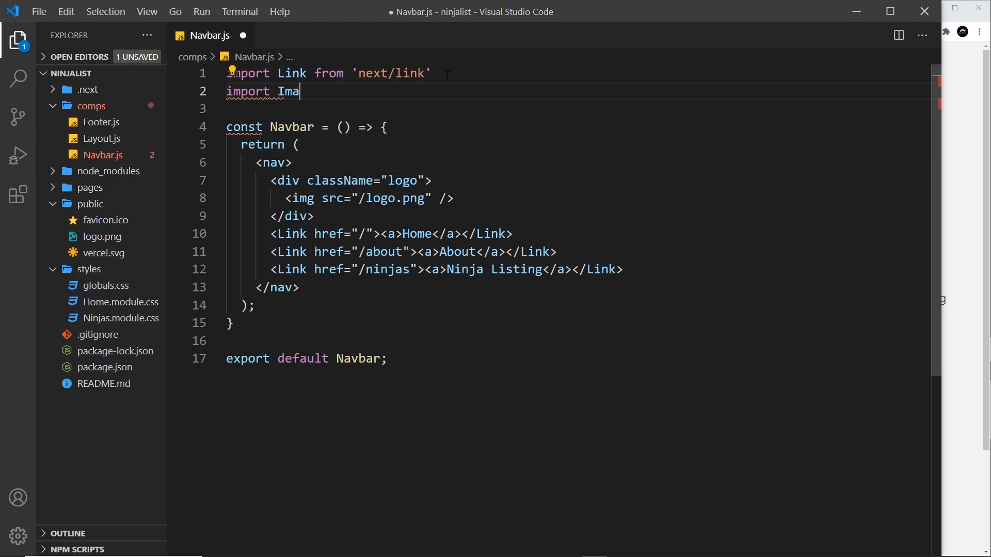
pyautogui.write("ge from 'next/image")
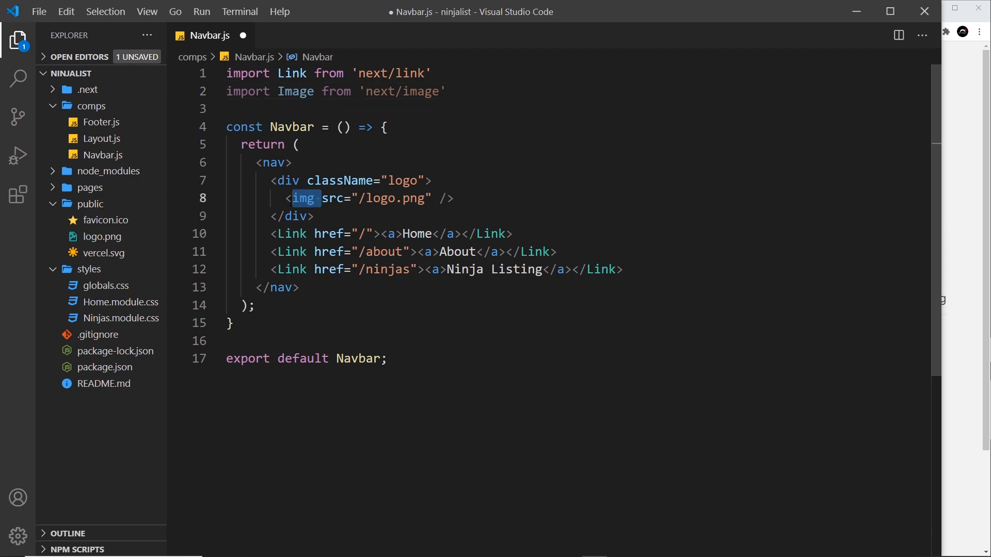
pyautogui.write('I')
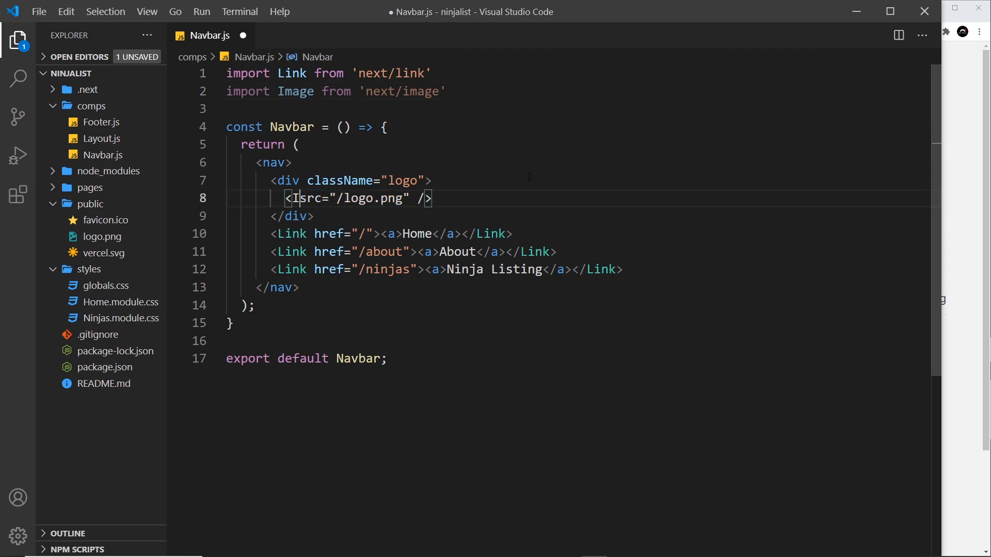
pyautogui.write('mage')
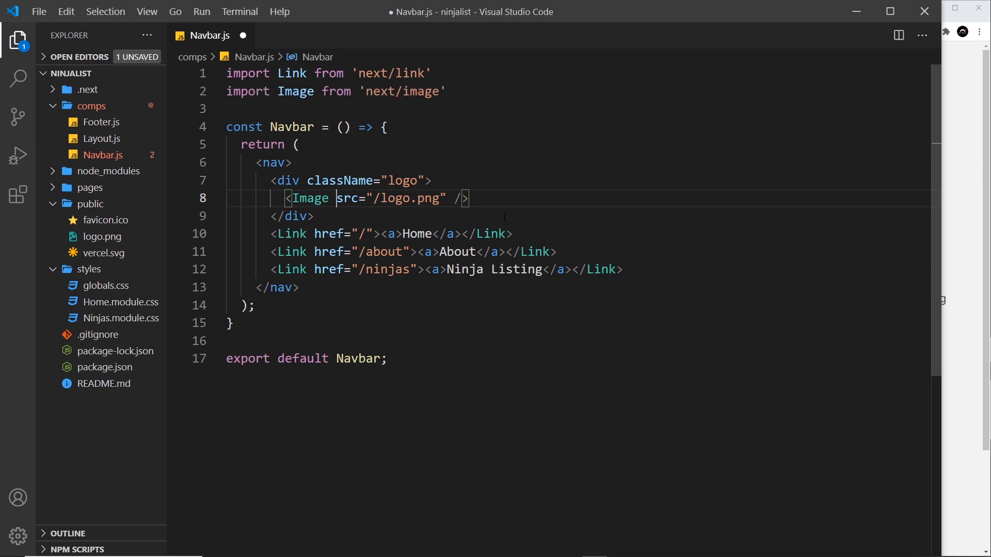
pyautogui.moveTo(337, 198); pyautogui.dragTo(424, 198)
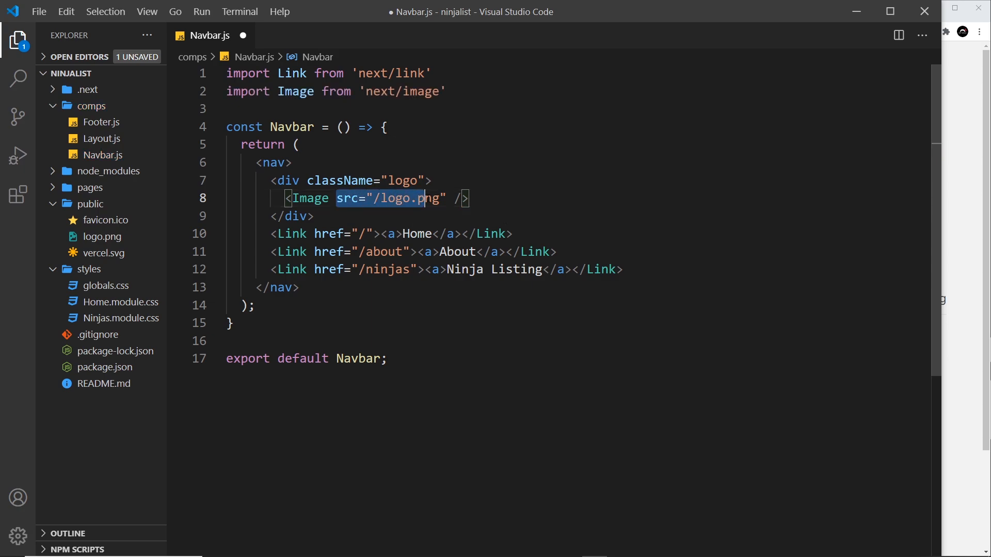
pyautogui.click(485, 269)
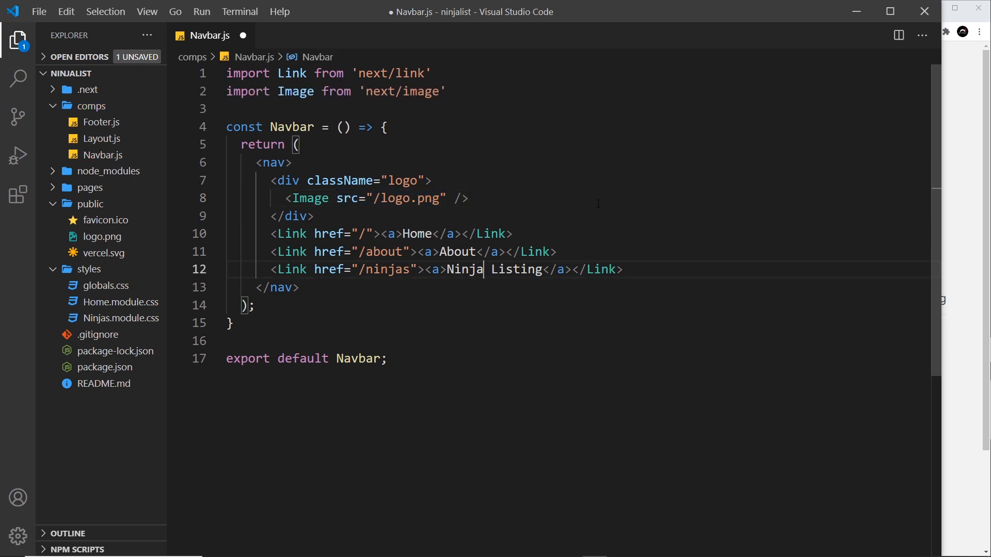
pyautogui.press('ctrl+s')
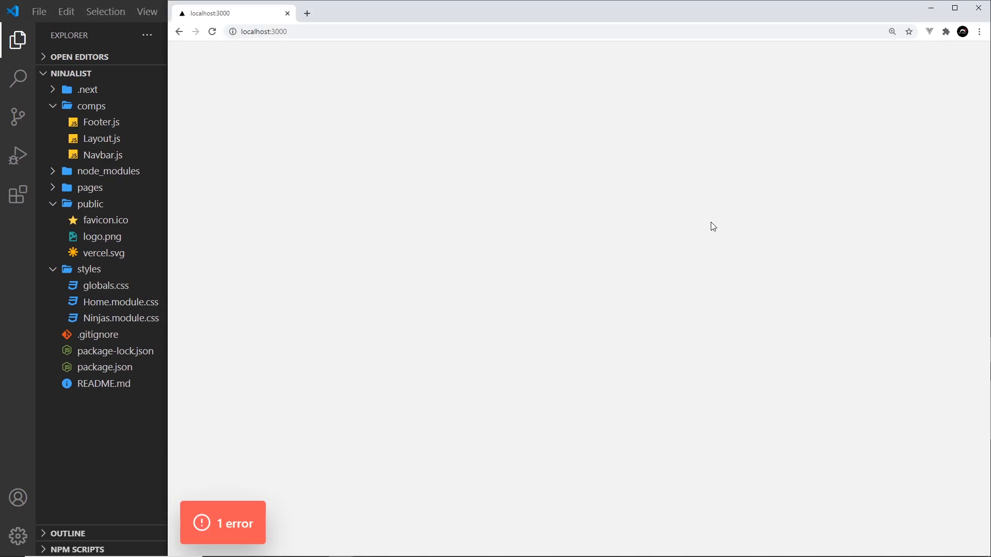
# - Reveal the runtime error saying the logo Image needs width and height properties
pyautogui.click(223, 523)
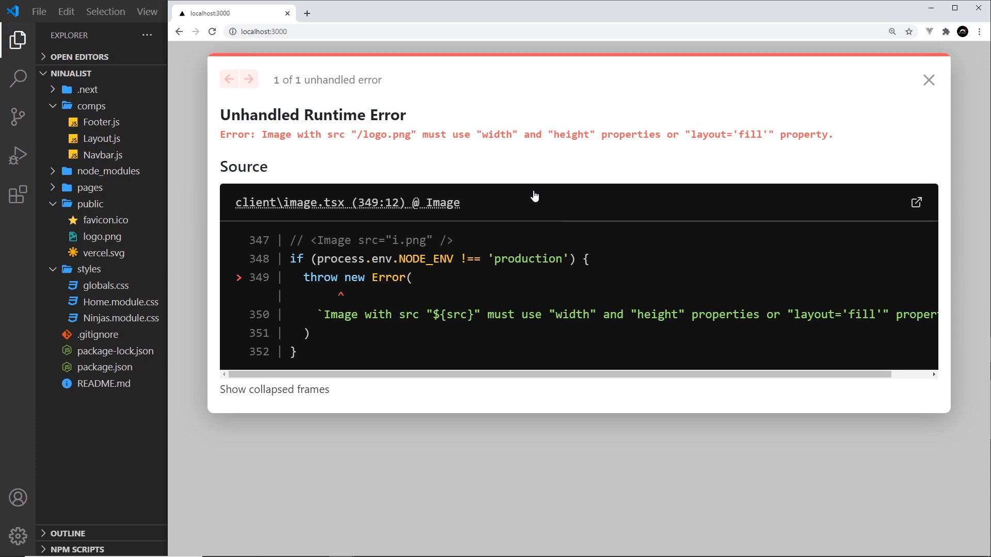
pyautogui.moveTo(265, 134); pyautogui.dragTo(446, 134)
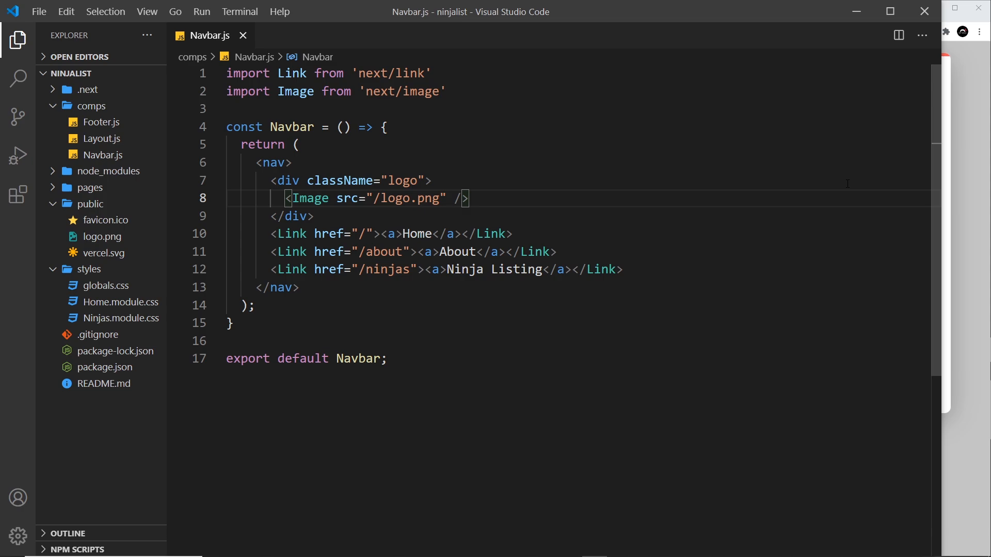
# - Add width={128} and height={77} props to the logo Image
pyautogui.write('width')
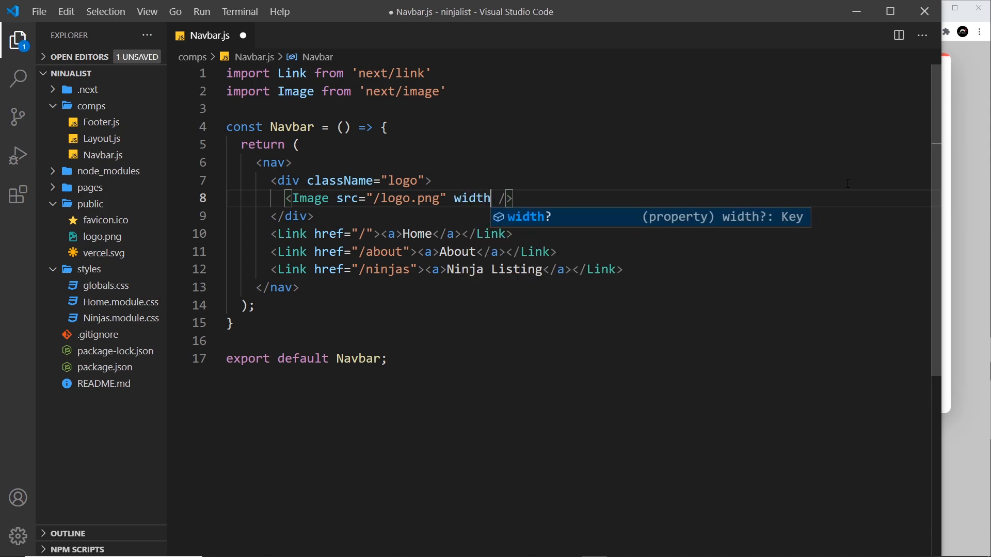
pyautogui.write('={}')
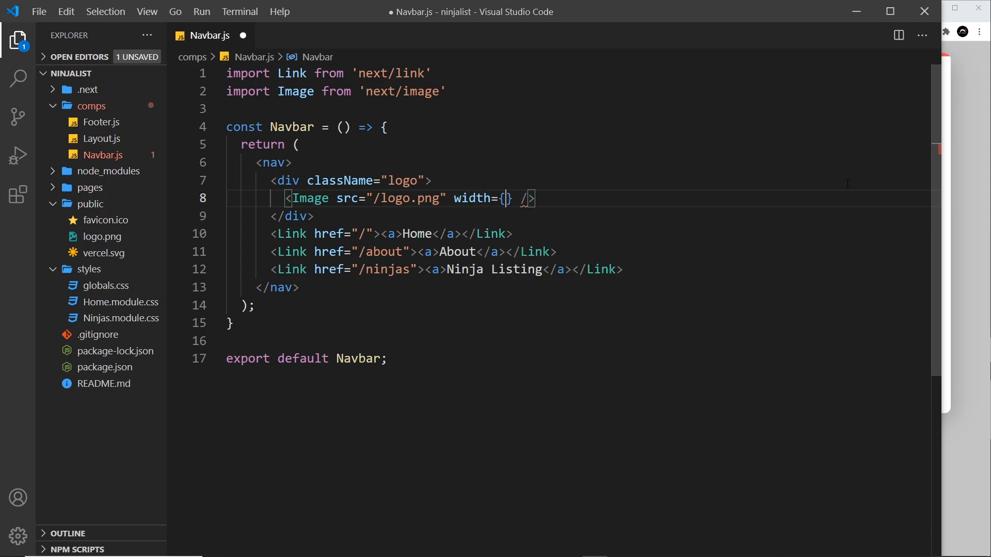
pyautogui.write('128')
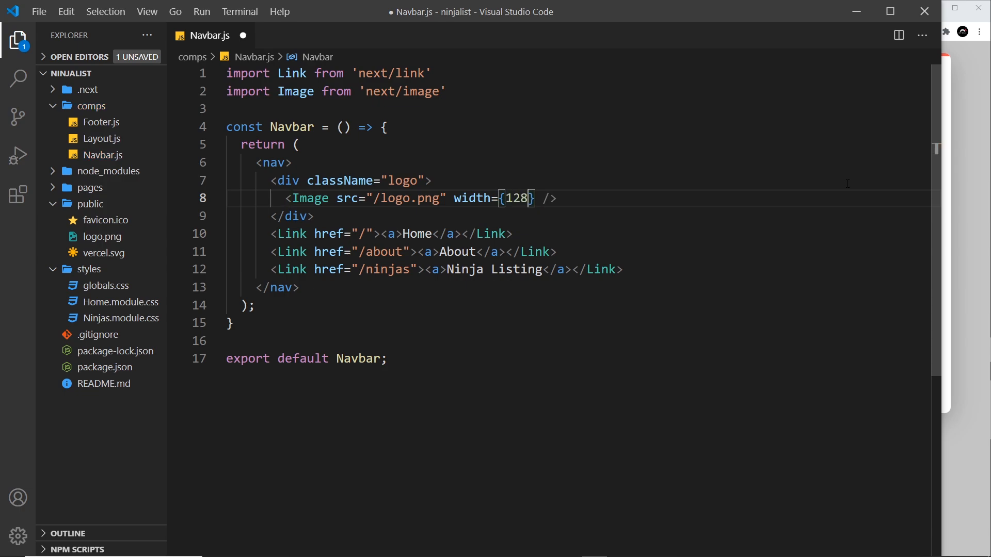
pyautogui.write('height={')
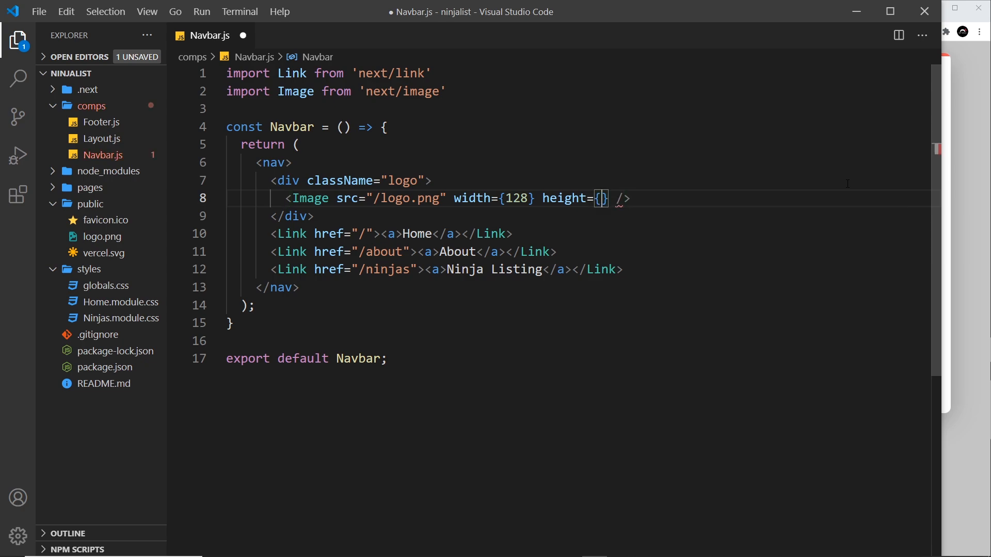
pyautogui.write('77')
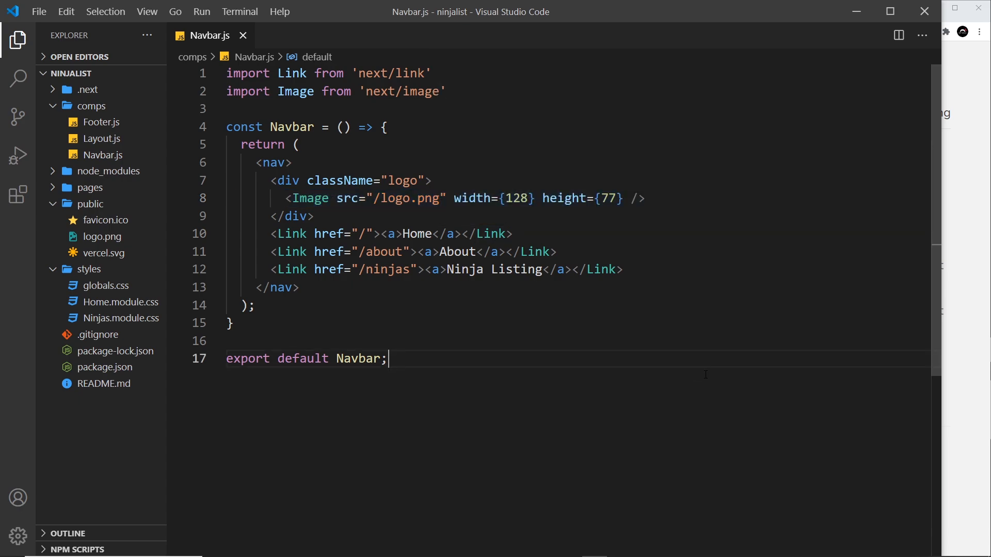
pyautogui.moveTo(932, 216)
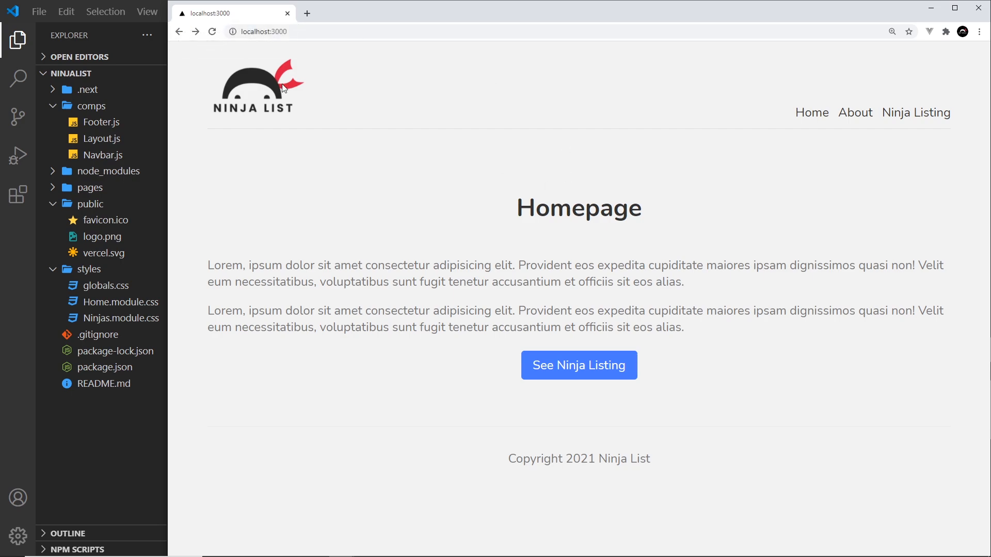
pyautogui.moveTo(518, 152)
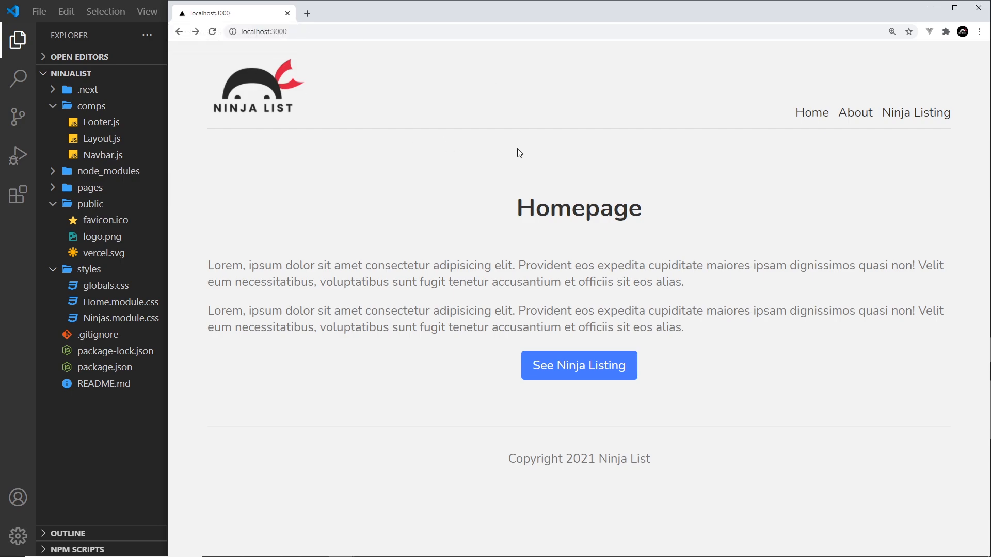
# - Check the logo on About and Home, then inspect the homepage structure in DevTools
pyautogui.click(855, 112)
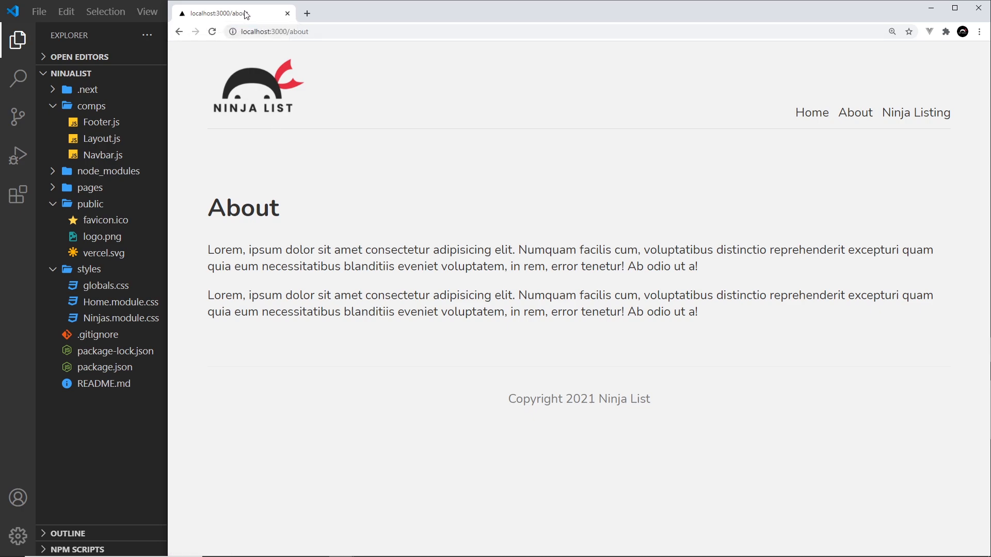
pyautogui.click(811, 113)
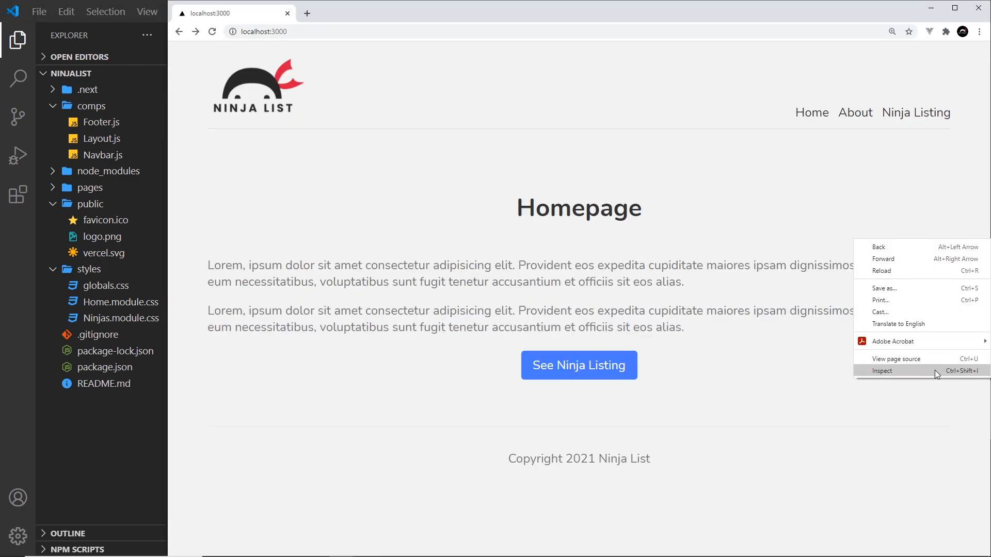
pyautogui.click(883, 371)
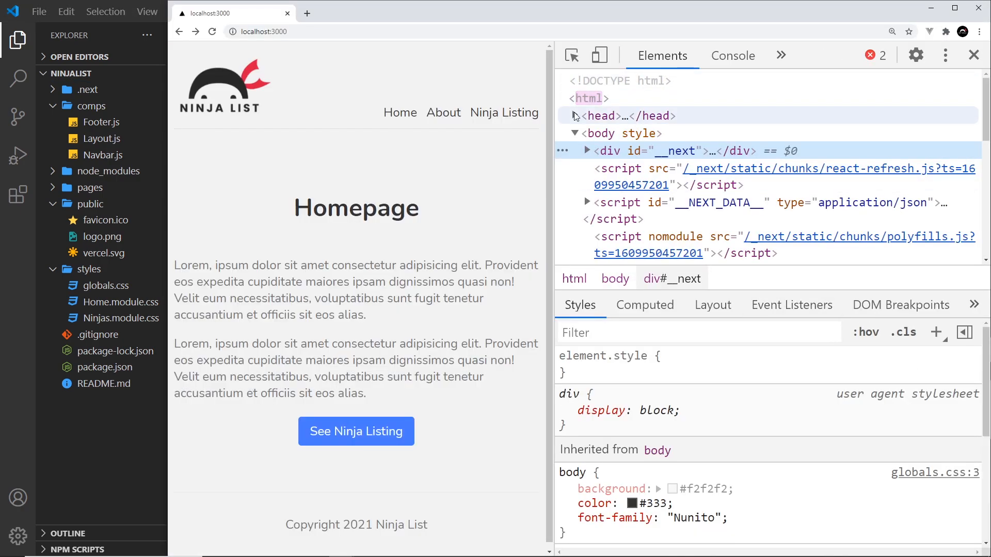
pyautogui.click(574, 116)
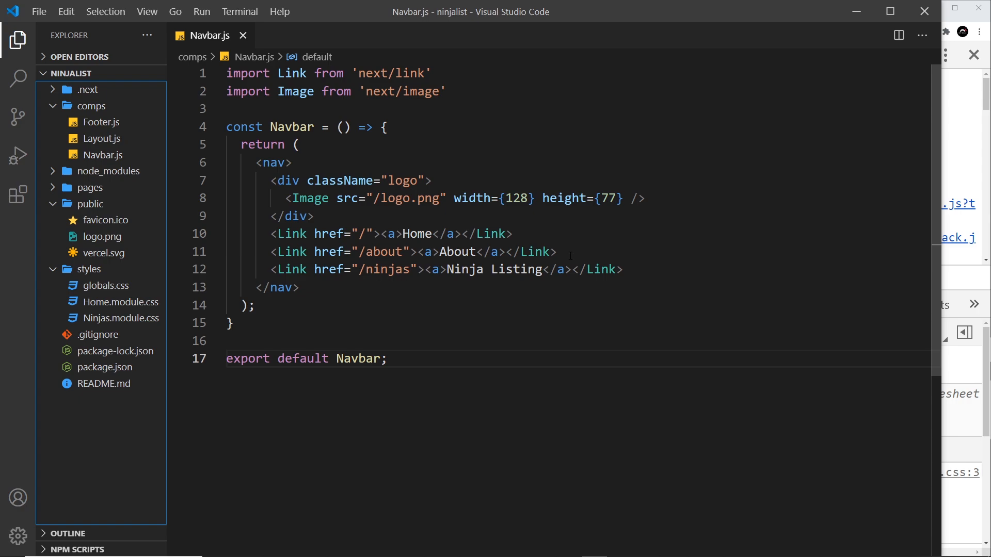
# - Close Navbar.js and bring up pages/index.js with its Head, Navbar and Footer imports
pyautogui.click(242, 35)
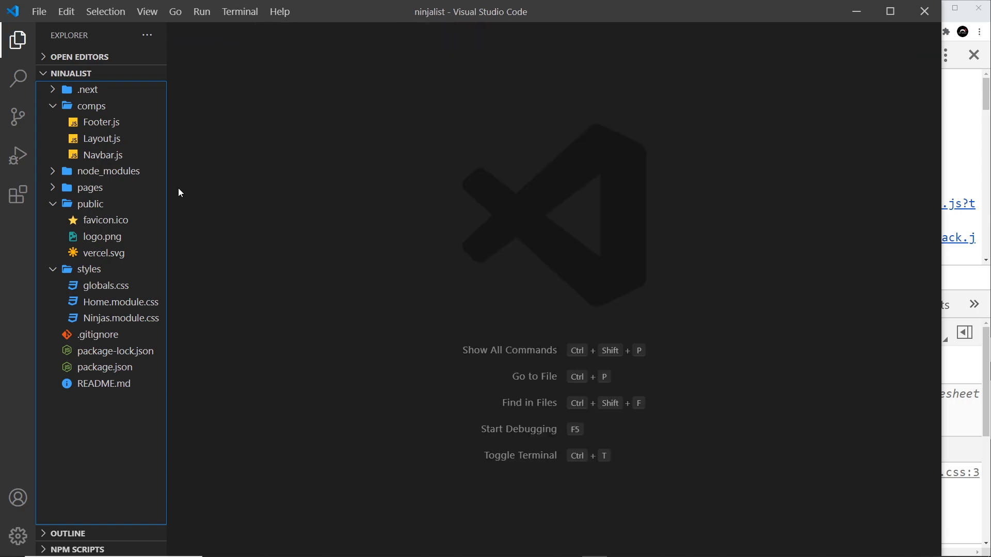
pyautogui.moveTo(90, 188)
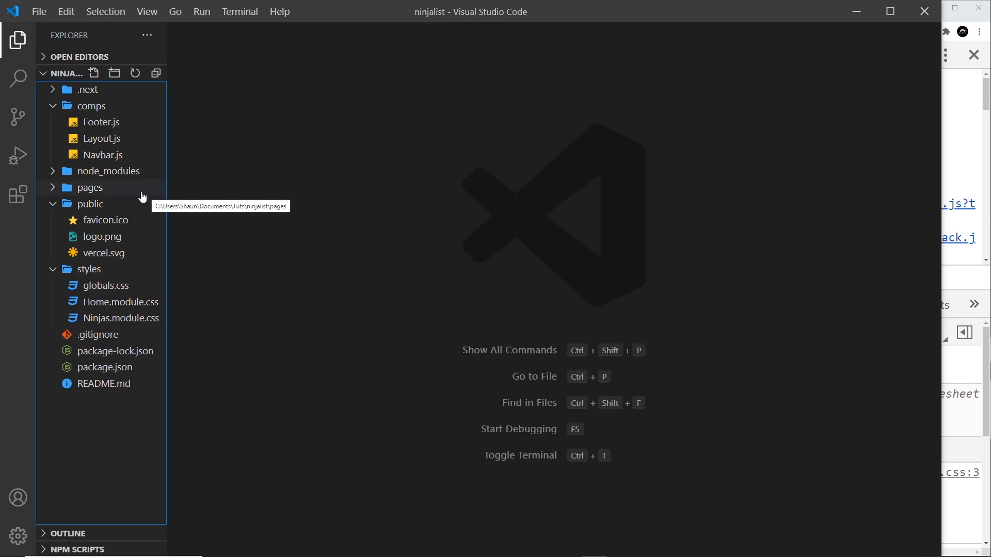
pyautogui.click(92, 186)
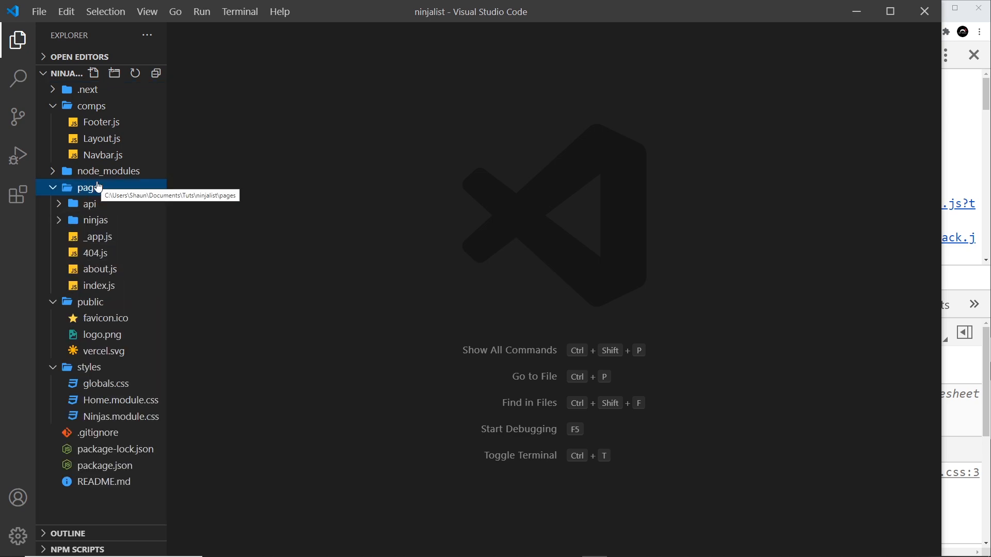
pyautogui.click(99, 285)
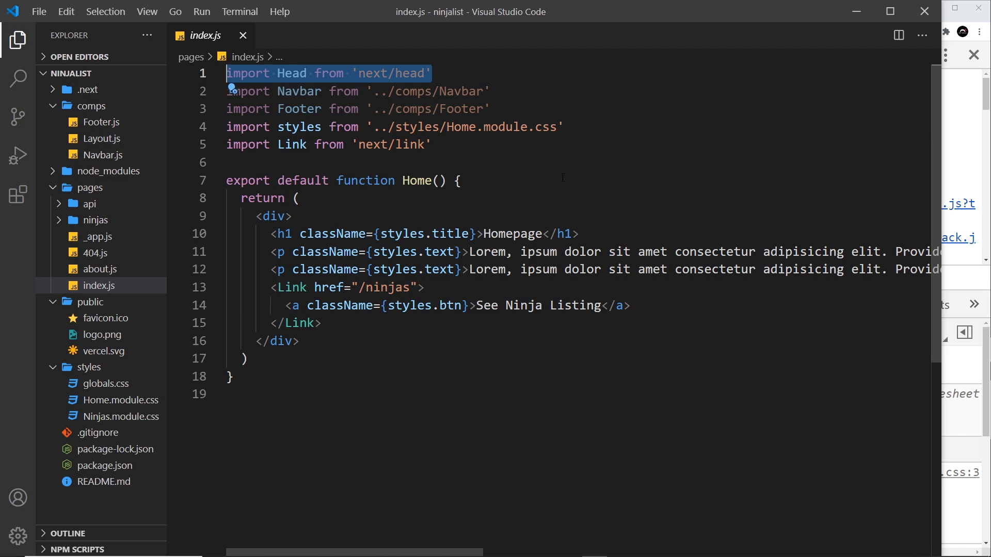
# - Add an empty <Head></Head> above the home page div and start a <> fragment
pyautogui.click(277, 73)
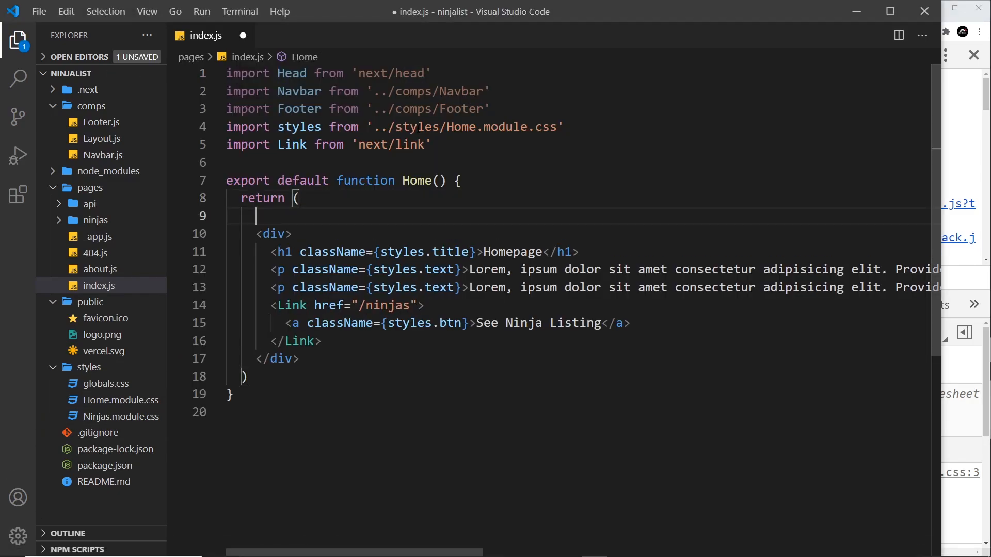
pyautogui.write('<Head></Head>')
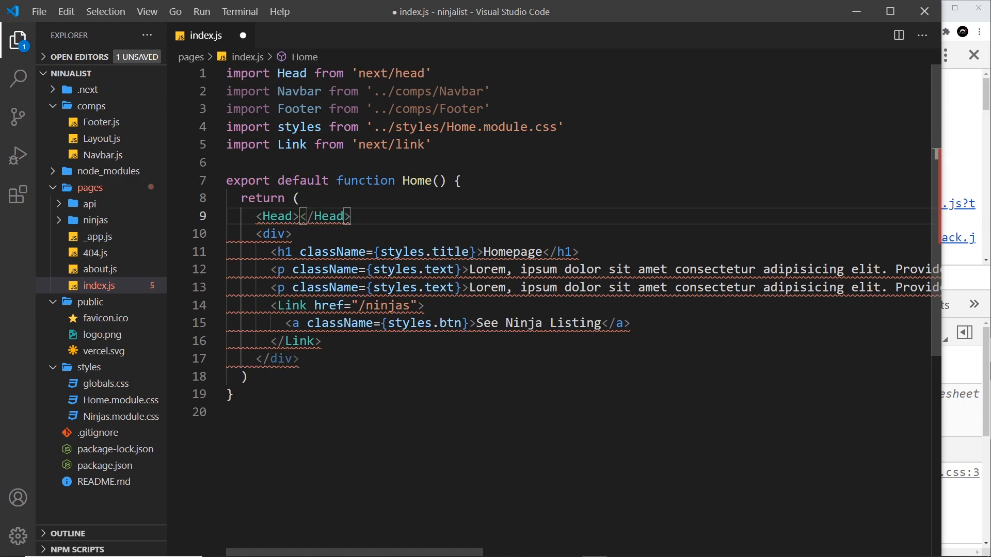
pyautogui.press('Enter')
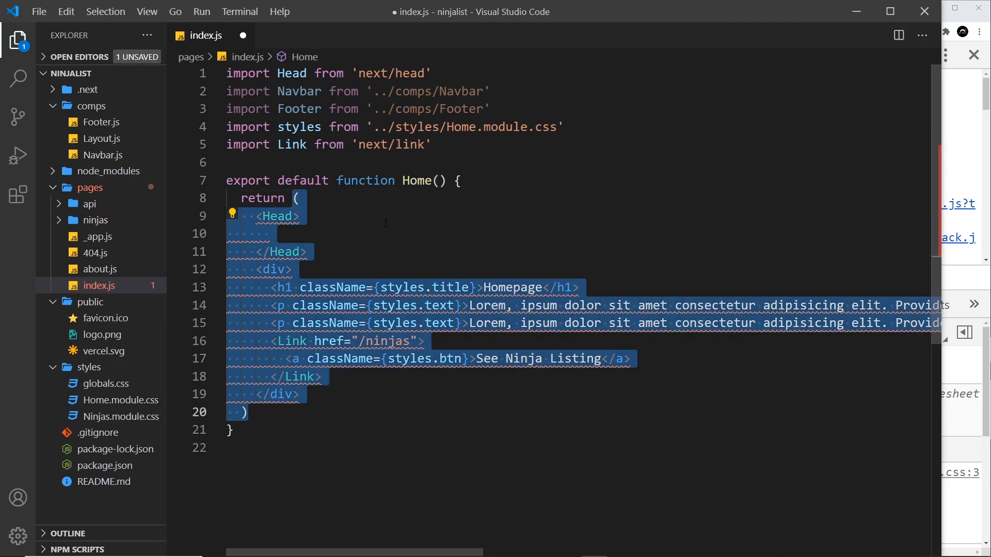
pyautogui.click(301, 198)
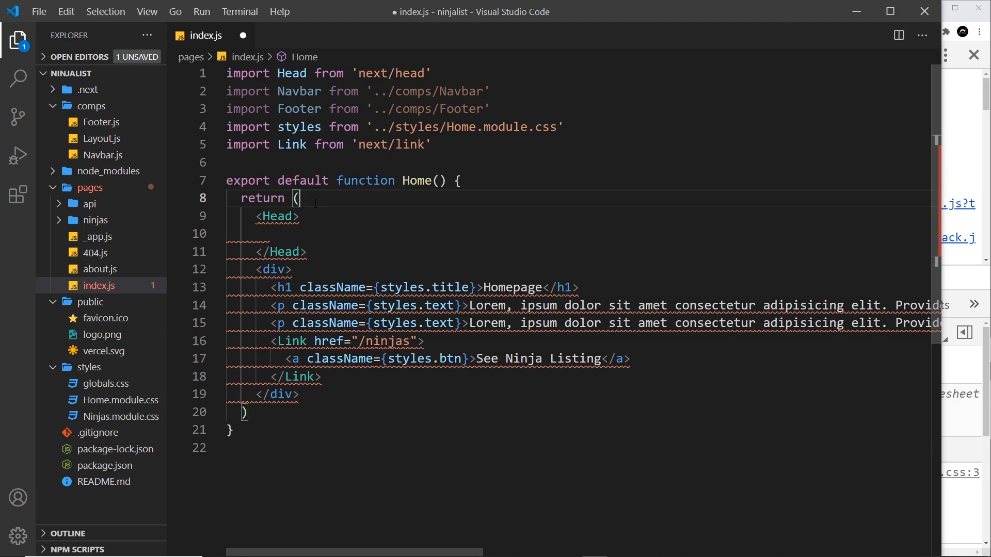
pyautogui.write('<>')
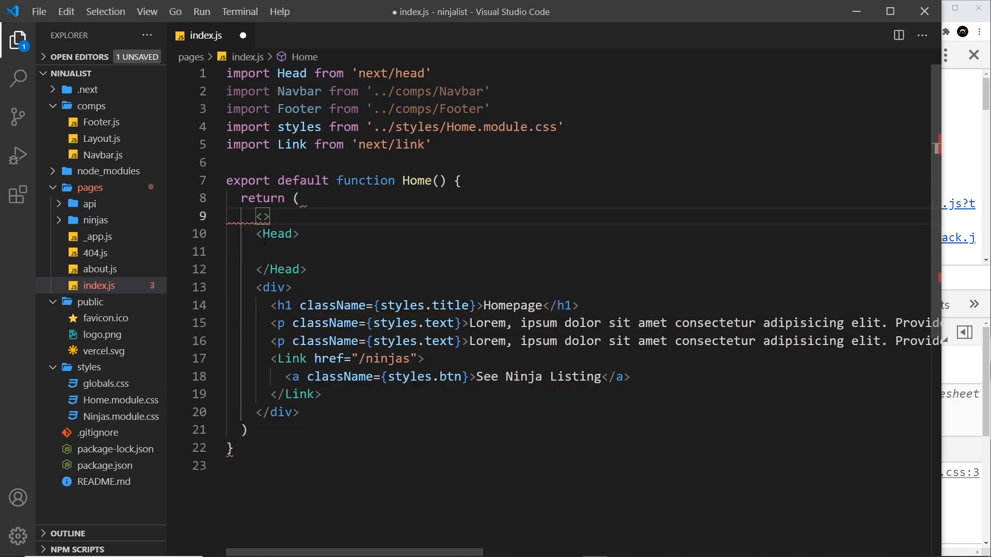
# - Close the fragment with </> and title the Head 'Ninja List | Home', saved
pyautogui.write('</>')
pyautogui.click(576, 251)
pyautogui.write('<title></title>')
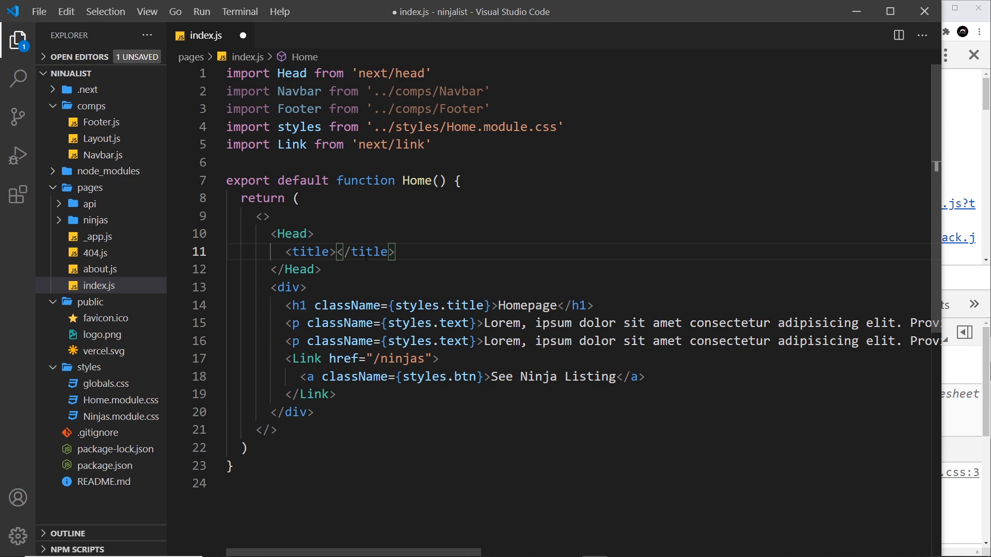
pyautogui.write('Ninja List')
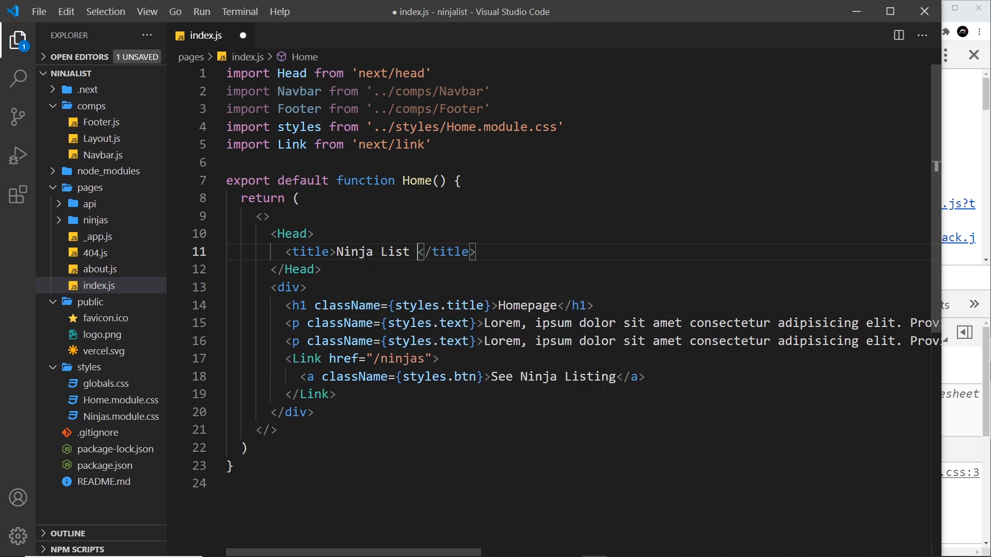
pyautogui.write('| H')
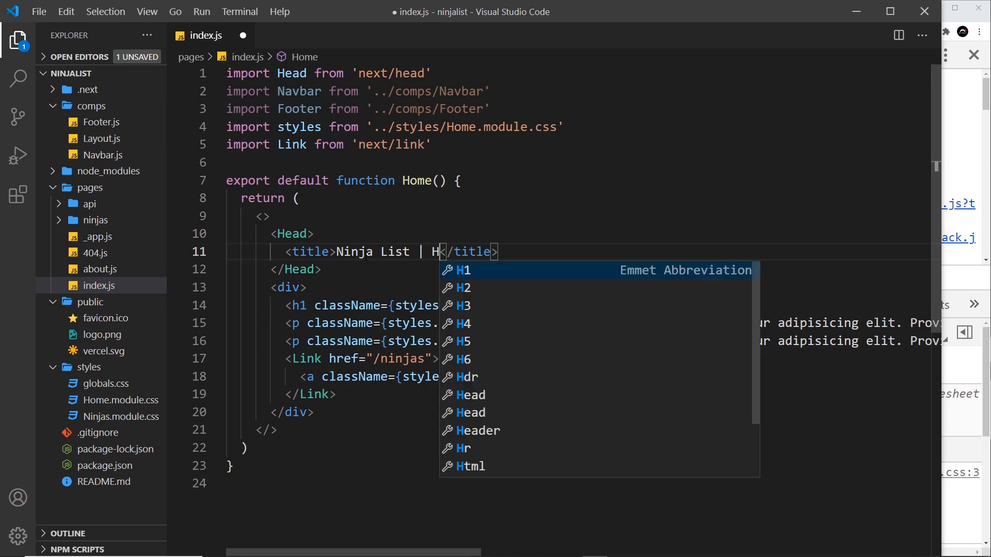
pyautogui.write('ome')
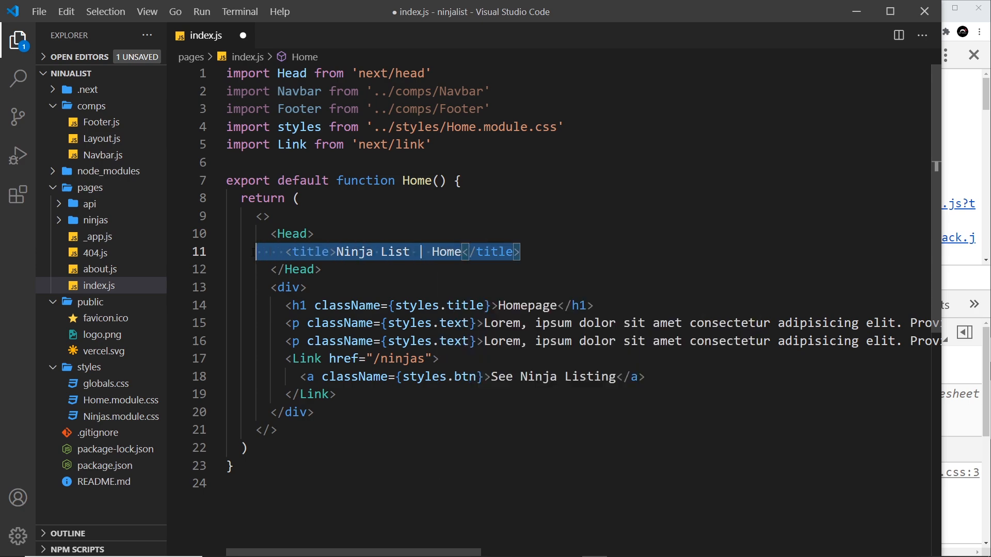
pyautogui.press('ctrl+s')
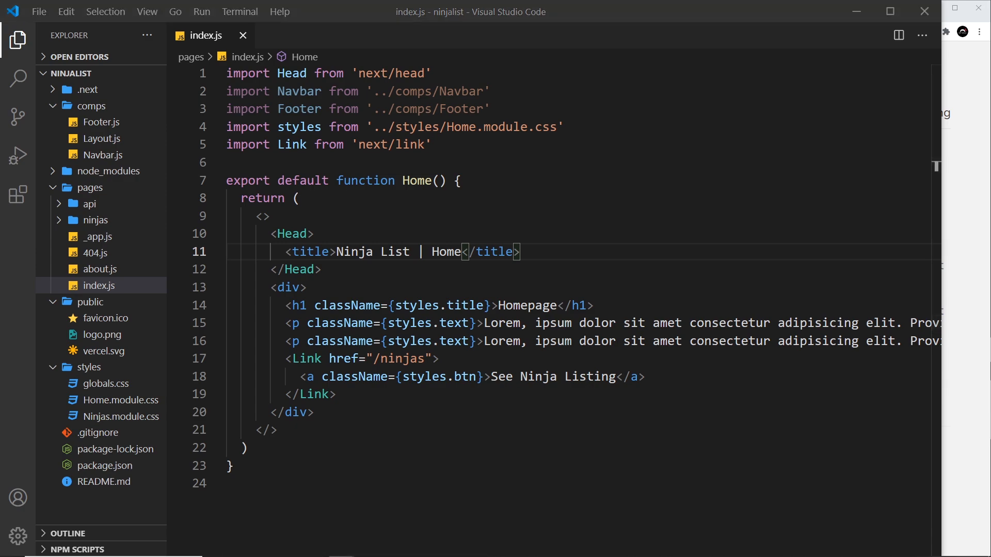
# - Add a keywords meta tag with content 'ninjas' beneath the home page title
pyautogui.press('Enter')
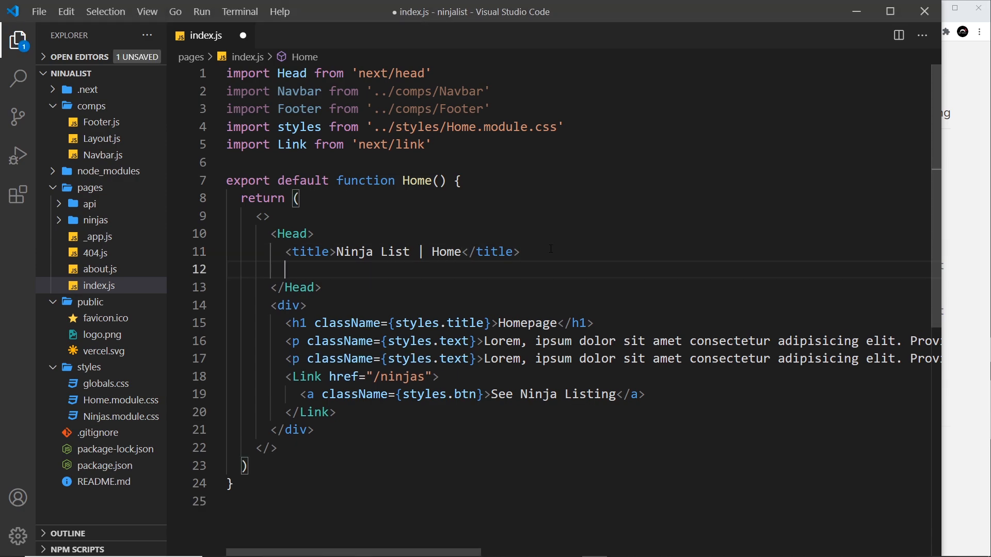
pyautogui.write('meta')
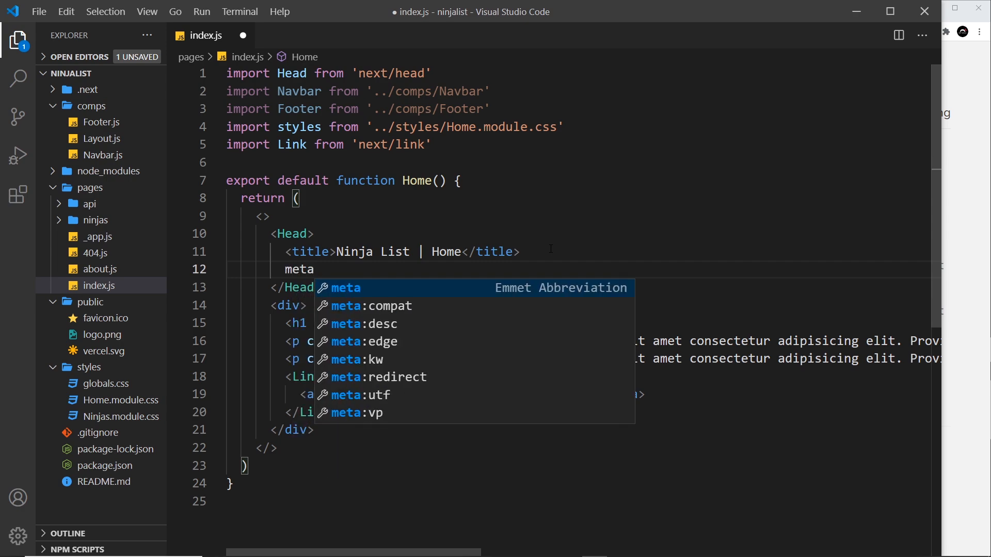
pyautogui.press('Tab')
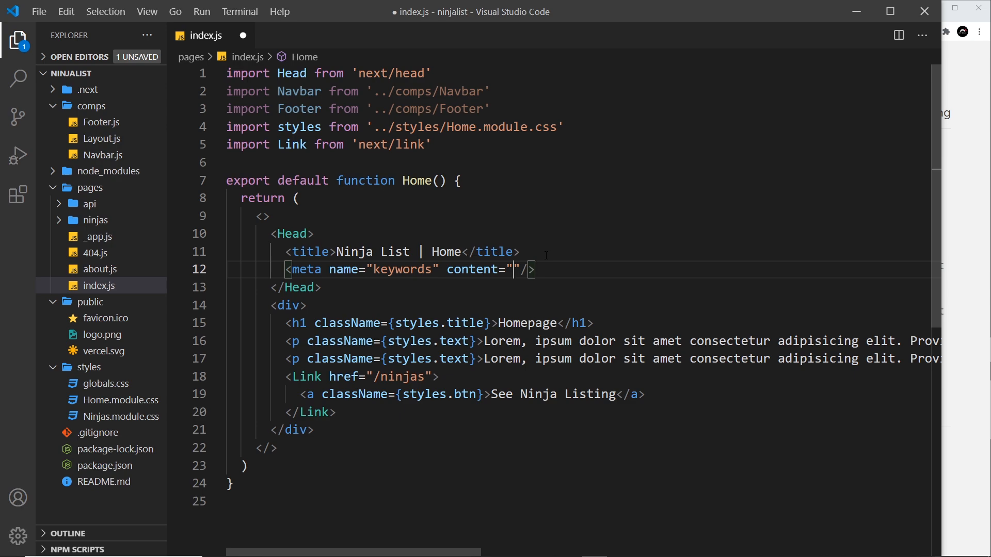
pyautogui.write('ninjas')
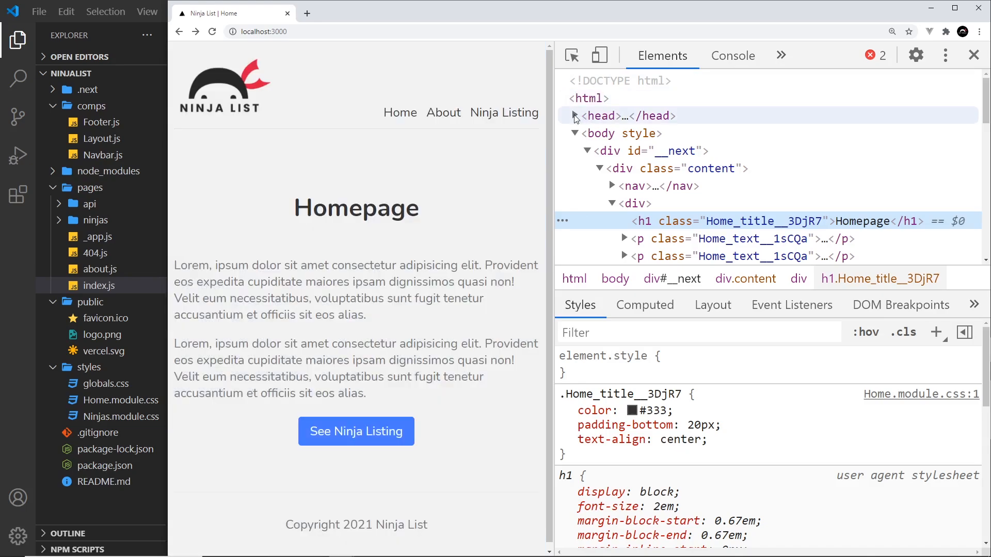
# - Expand the head element in DevTools to show the keywords meta tag with content ninjas
pyautogui.click(574, 117)
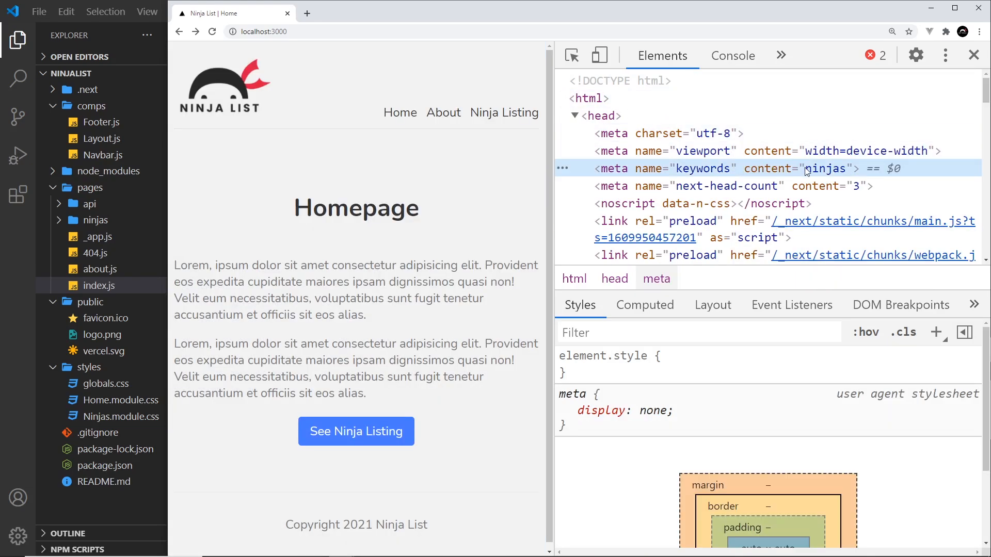
pyautogui.moveTo(974, 55)
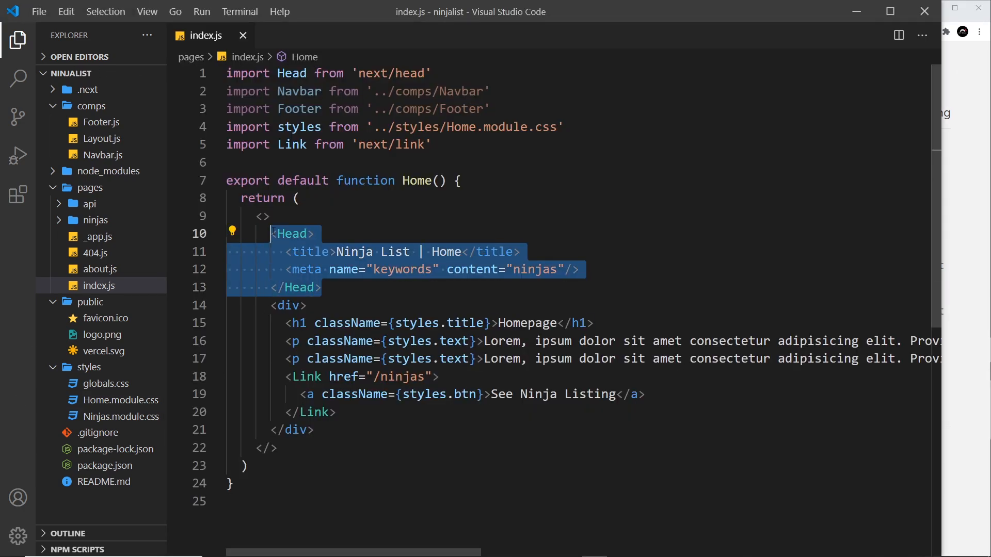
# - Paste the Head block into about.js and wrap the About page markup in a <> </> fragment
pyautogui.click(100, 269)
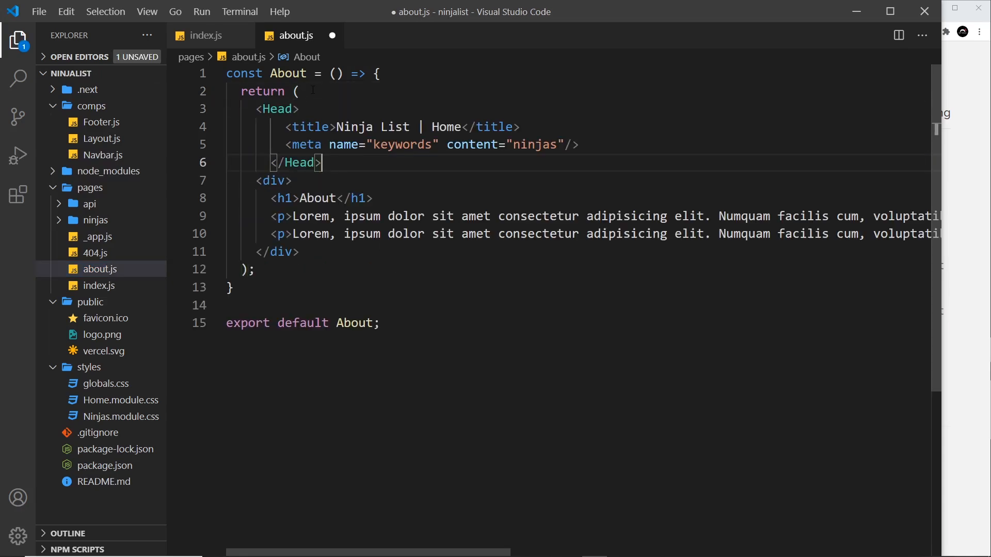
pyautogui.moveTo(285, 127); pyautogui.dragTo(322, 162)
pyautogui.write('<>')
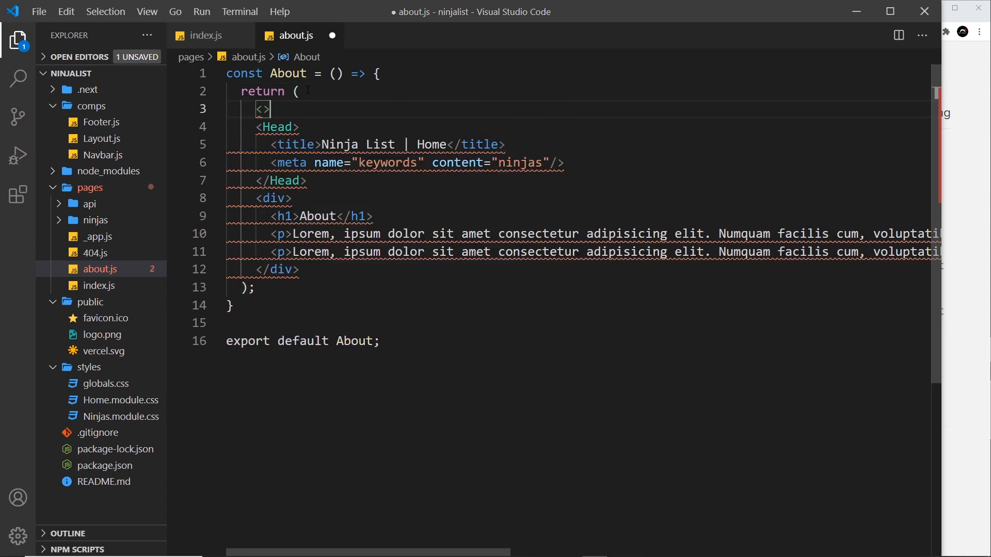
pyautogui.write('</>')
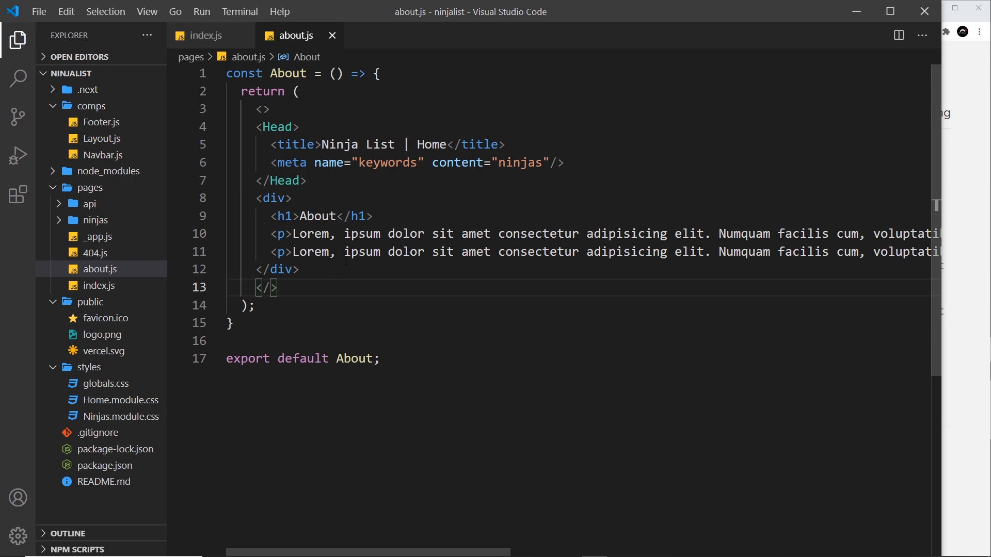
pyautogui.moveTo(255, 126); pyautogui.dragTo(313, 269)
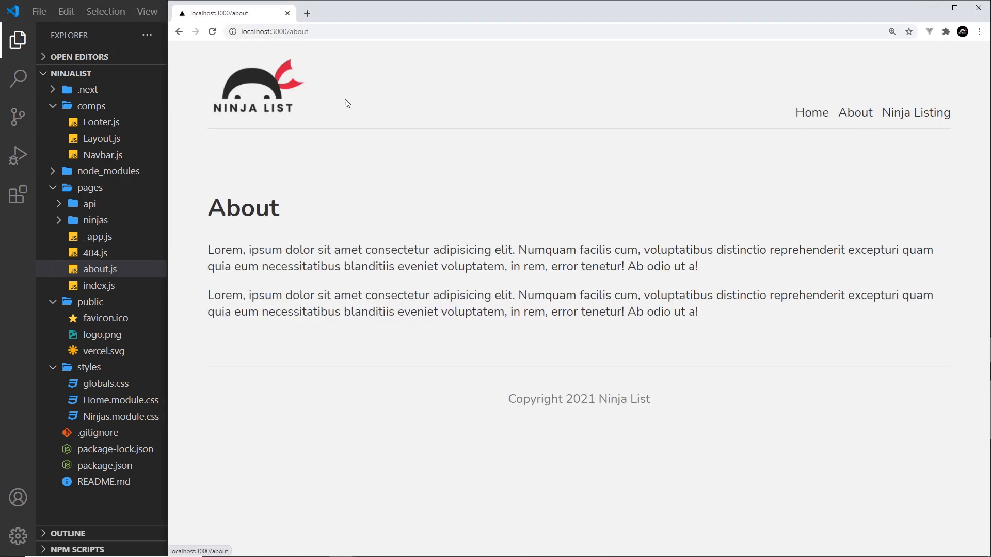
pyautogui.click(212, 32)
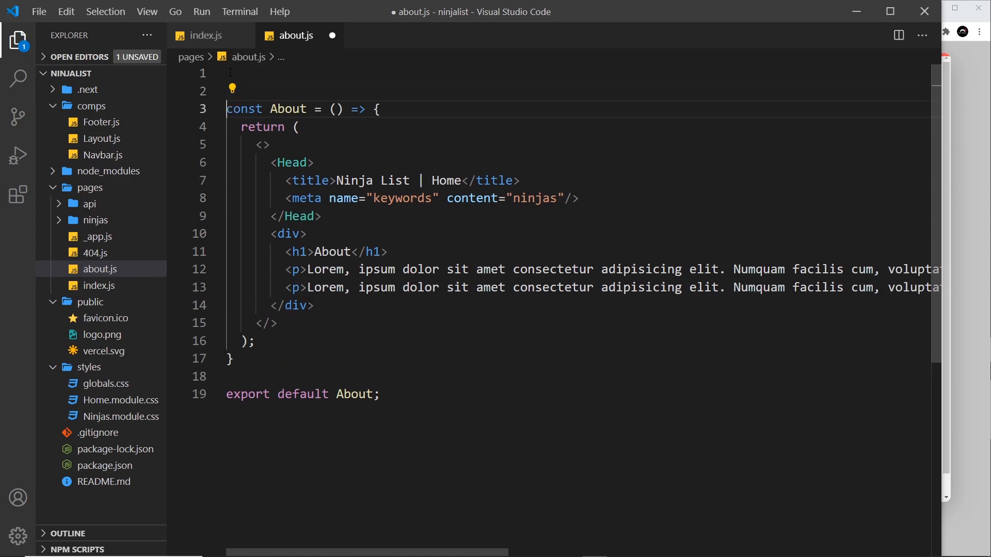
# - Add import Head from 'next/head' to about.js and begin retitling the page About
pyautogui.write('import')
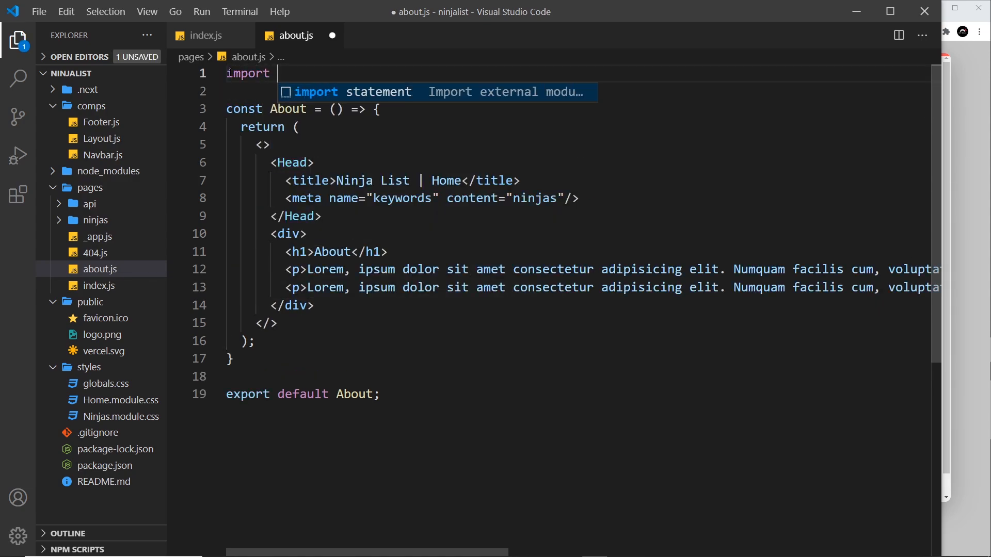
pyautogui.write("Head from '")
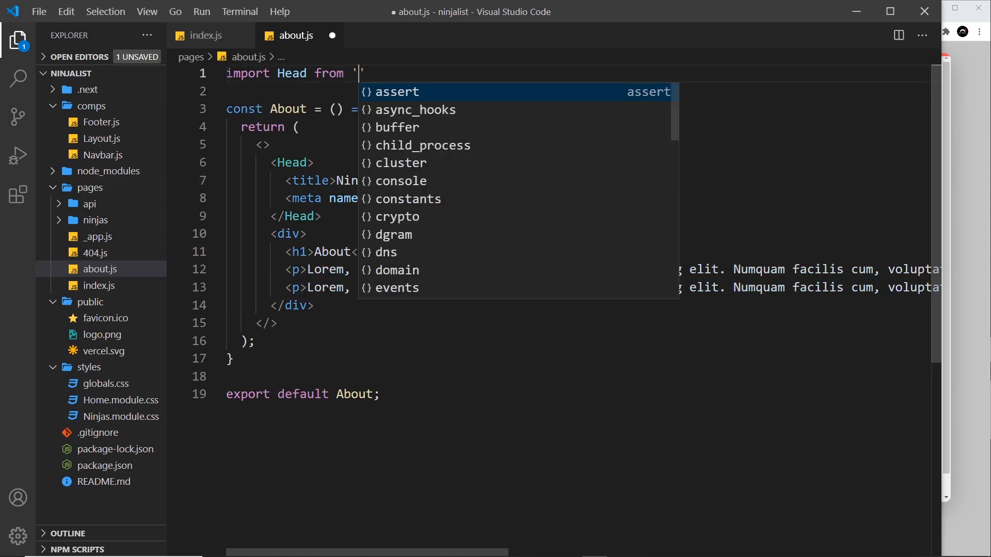
pyautogui.write('next/')
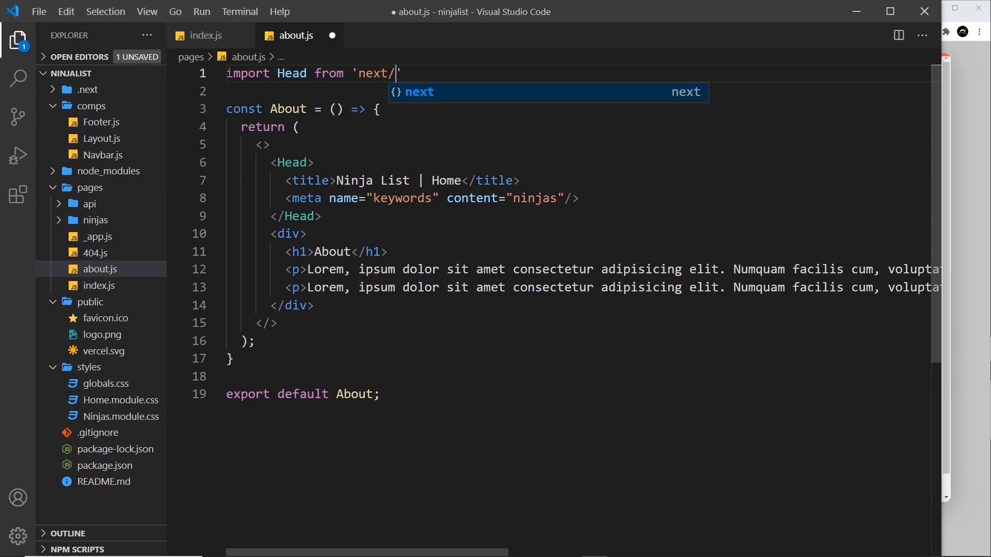
pyautogui.write('head')
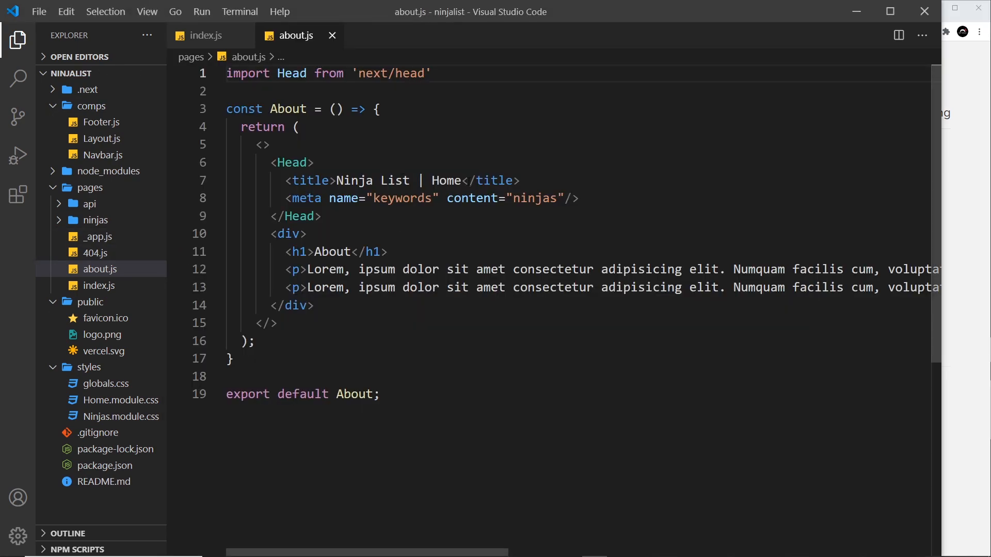
pyautogui.write('Abo')
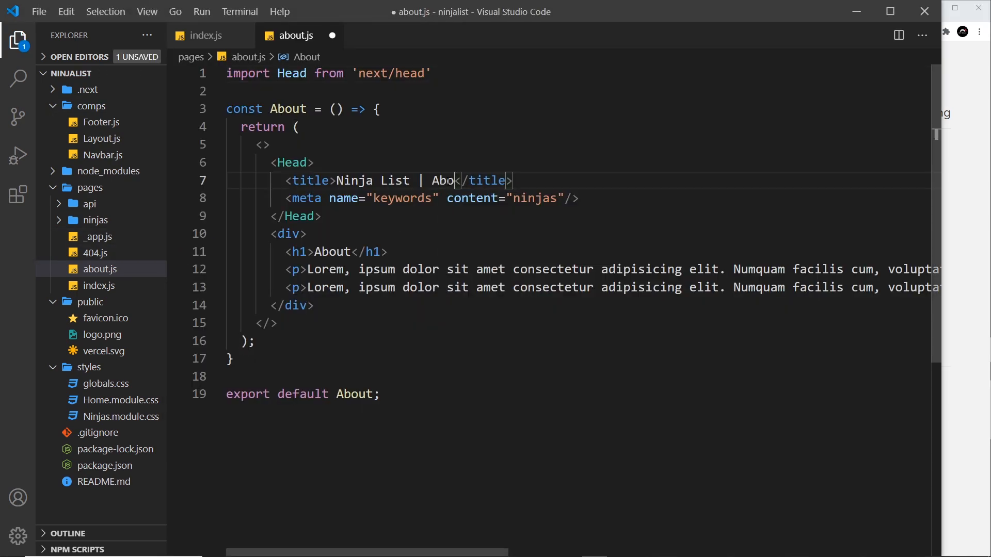